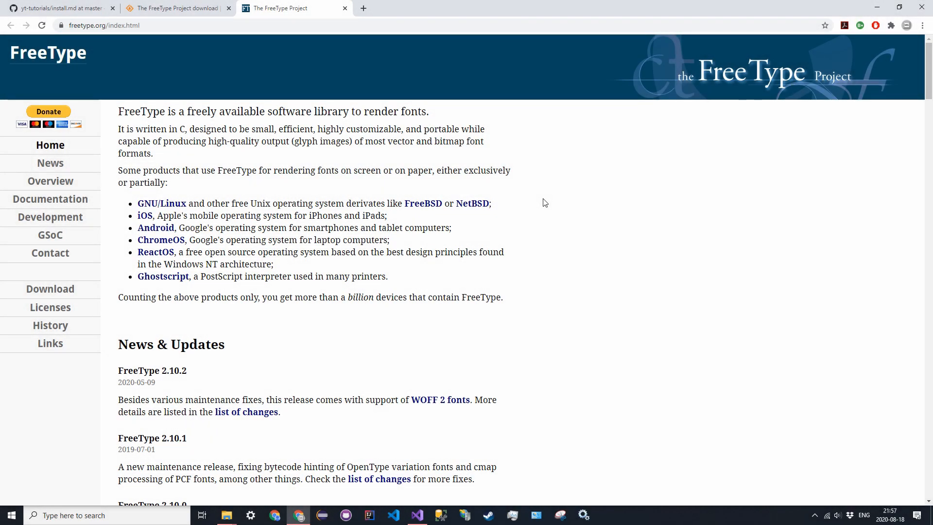
{"action": "mouse_move", "coordinate": [538, 202]}
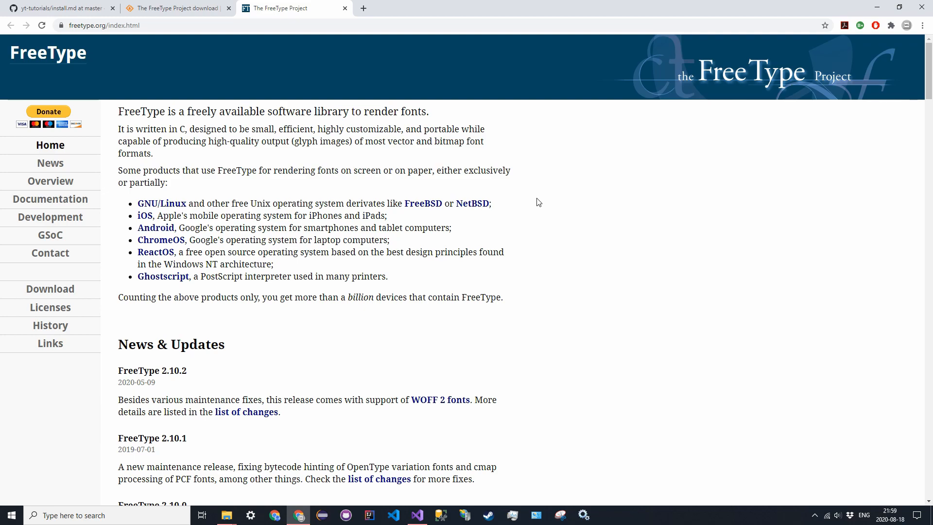
- Switch the browser to the yt-tutorials install.md tab with the FreeType setup notes
{"action": "left_click", "coordinate": [56, 8]}
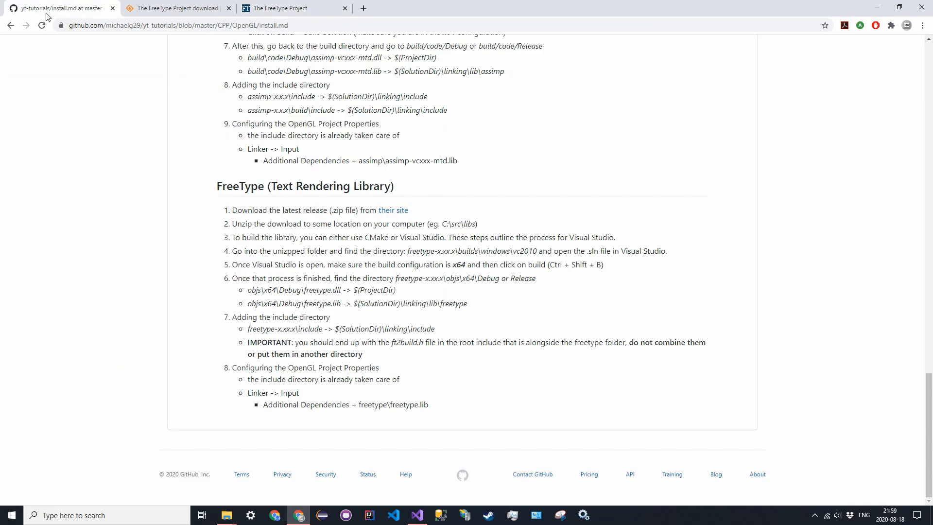
{"action": "mouse_move", "coordinate": [213, 198]}
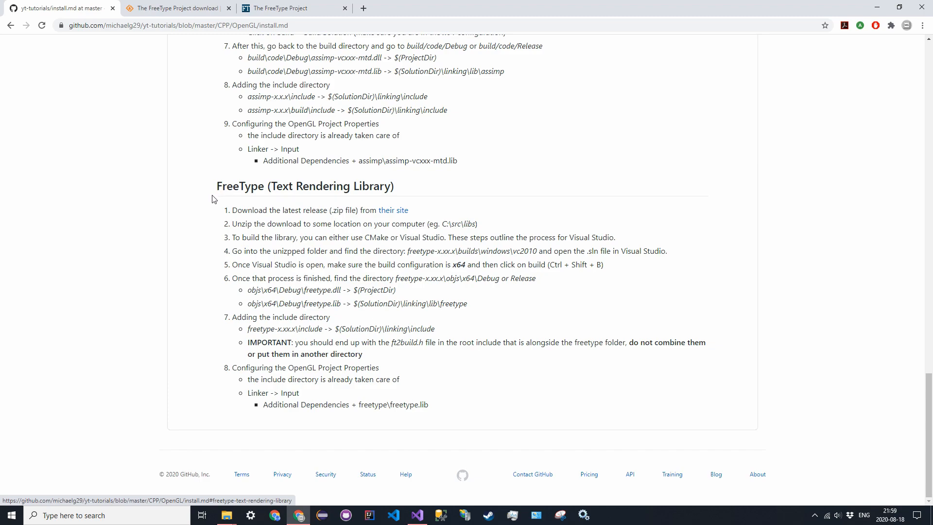
{"action": "mouse_move", "coordinate": [224, 177]}
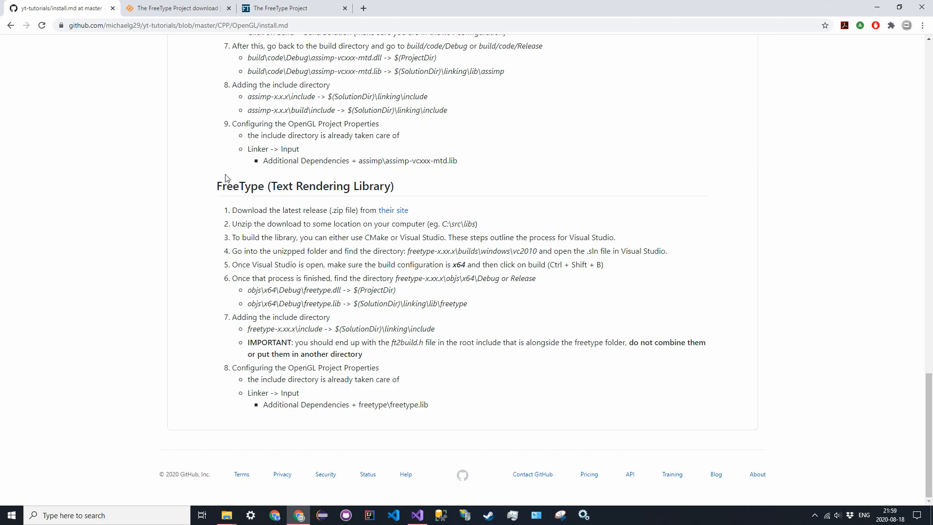
{"action": "mouse_move", "coordinate": [74, 44]}
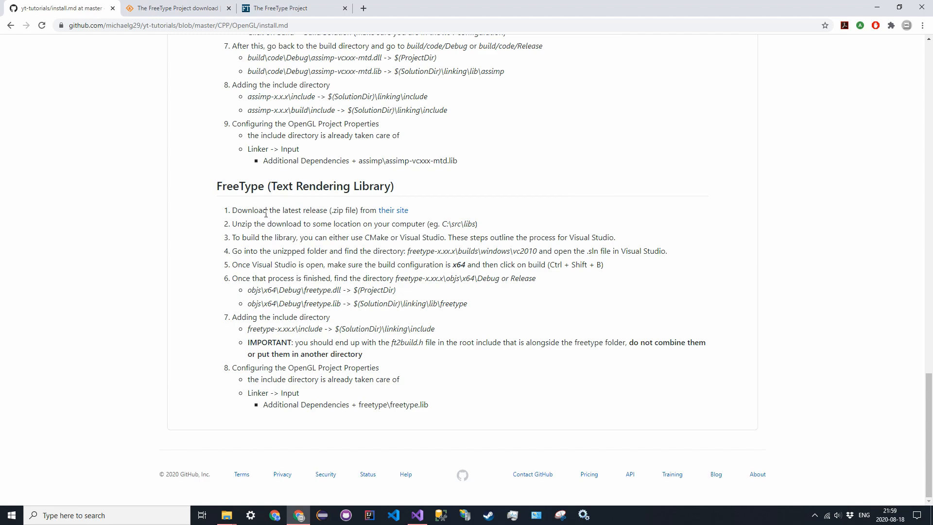
{"action": "mouse_move", "coordinate": [228, 211]}
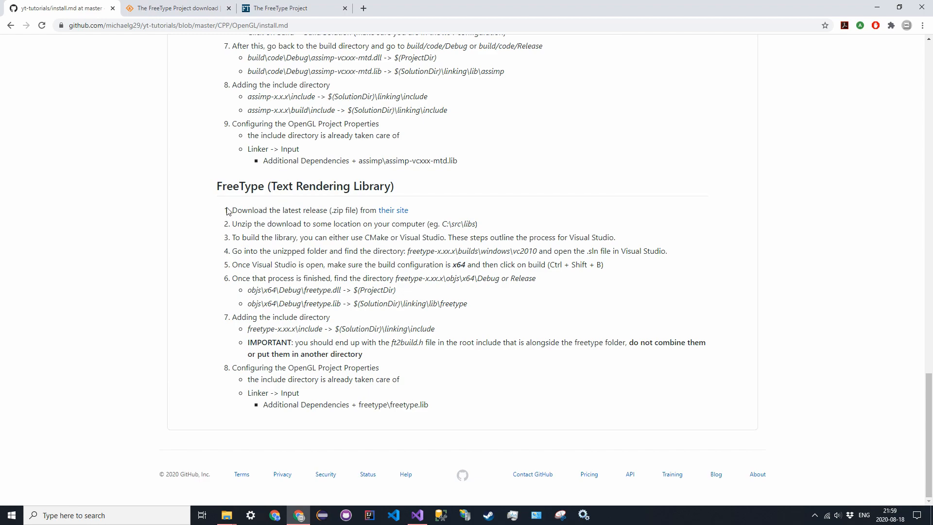
{"action": "mouse_move", "coordinate": [225, 216]}
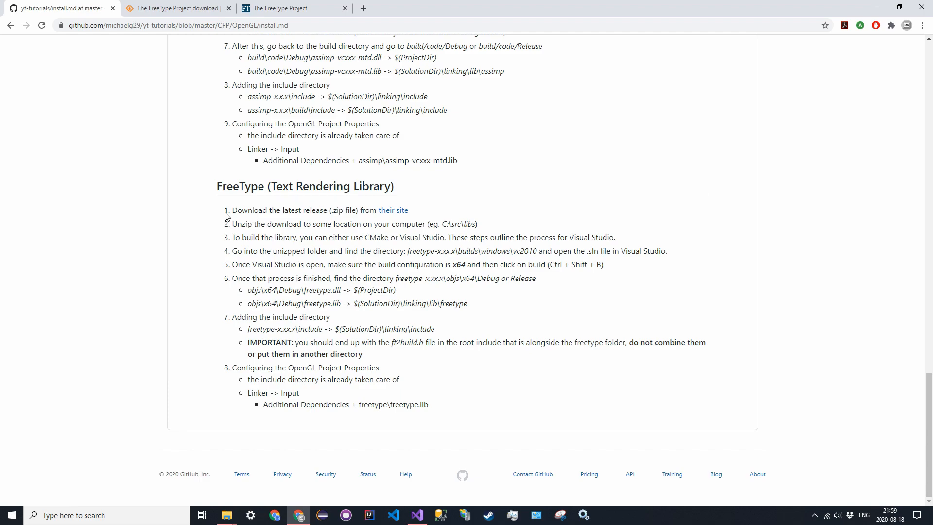
{"action": "mouse_move", "coordinate": [228, 214]}
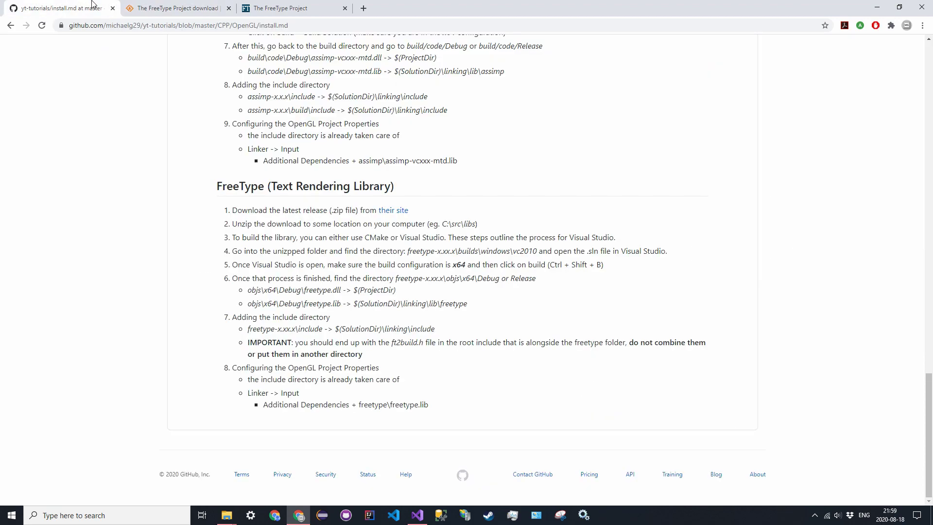
- Download the latest FreeType release ft2102.zip via freetype.org's SourceForge files link
{"action": "left_click", "coordinate": [291, 8]}
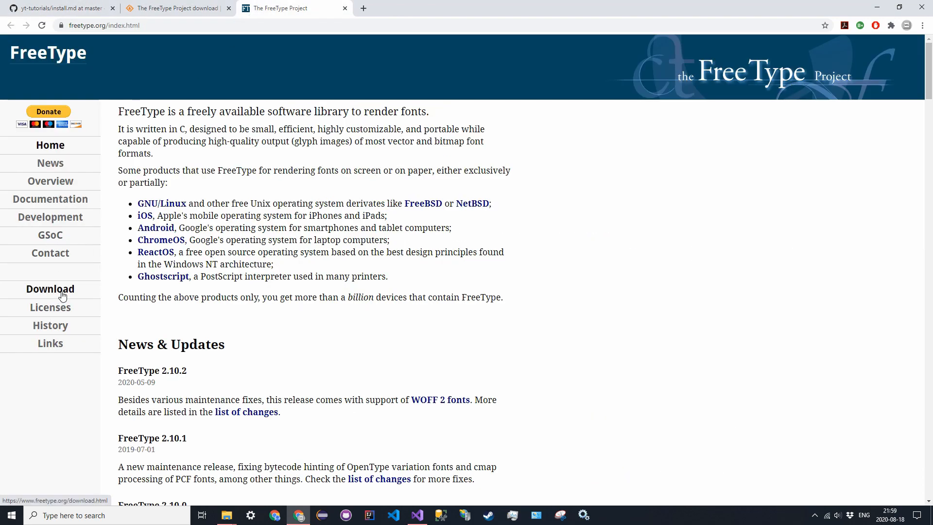
{"action": "left_click", "coordinate": [49, 289]}
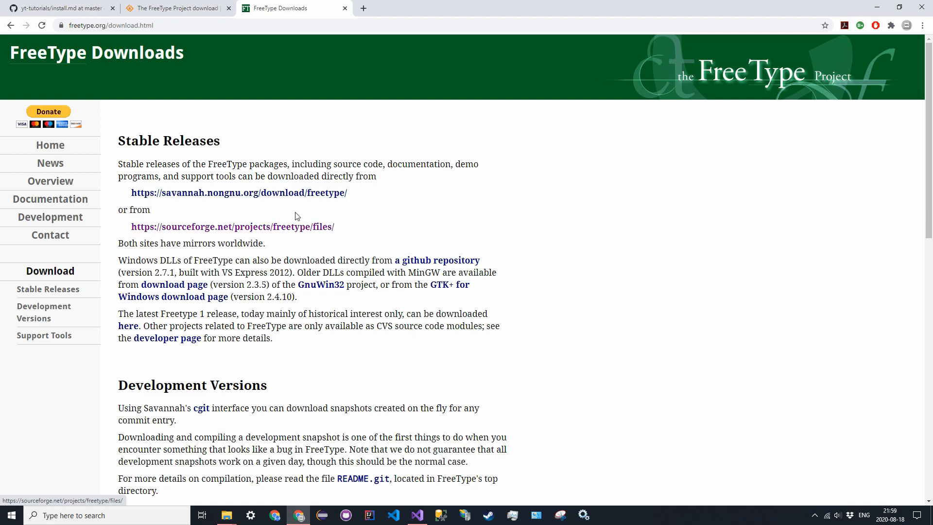
{"action": "left_click", "coordinate": [232, 227]}
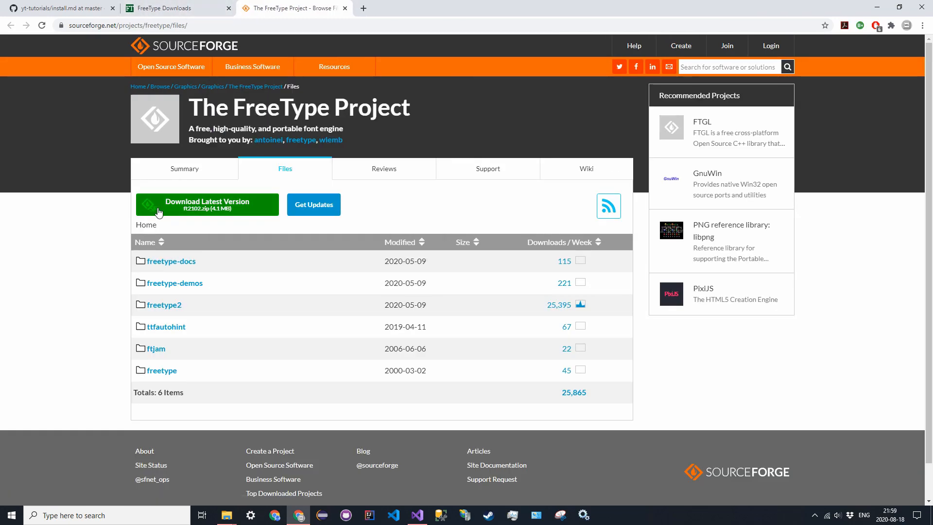
{"action": "left_click", "coordinate": [206, 204]}
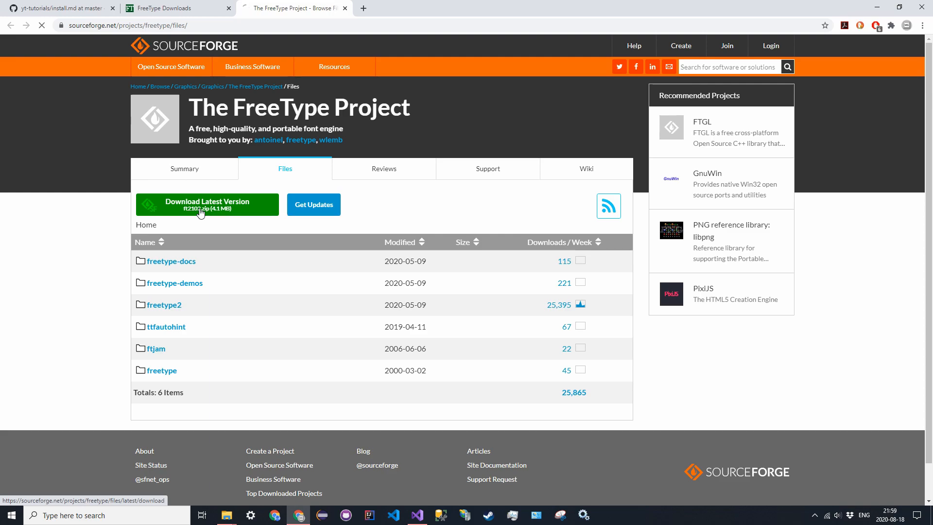
{"action": "left_click", "coordinate": [207, 205]}
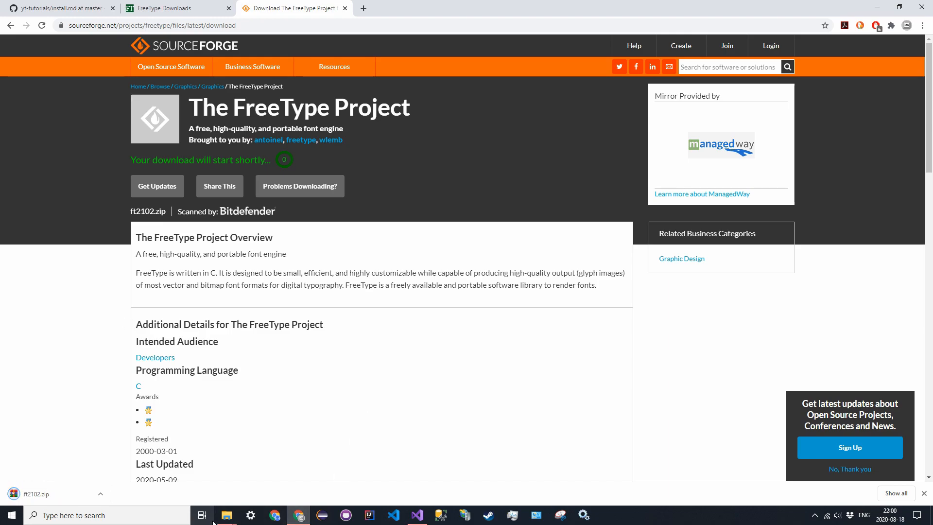
- Extract ft2102.zip in C:\src\libs into its own ft2102 folder
{"action": "left_click", "coordinate": [226, 515]}
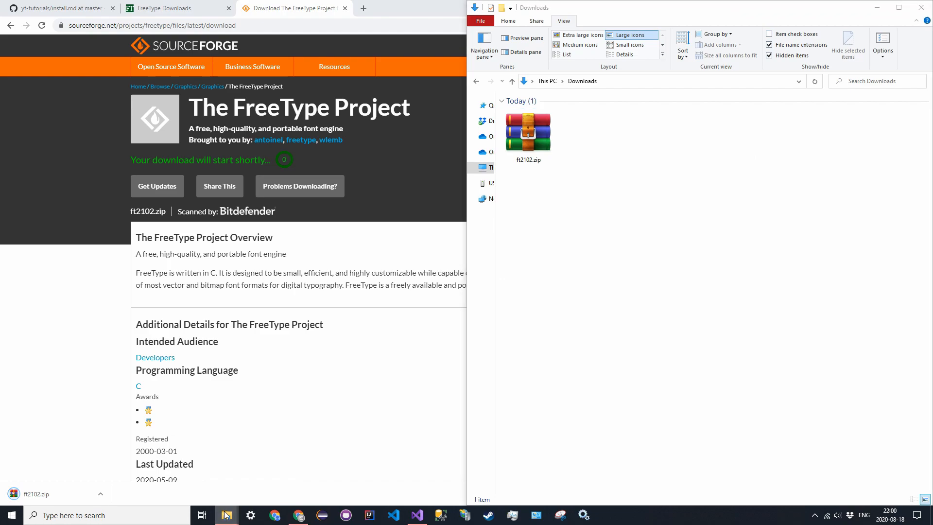
{"action": "left_click", "coordinate": [225, 515]}
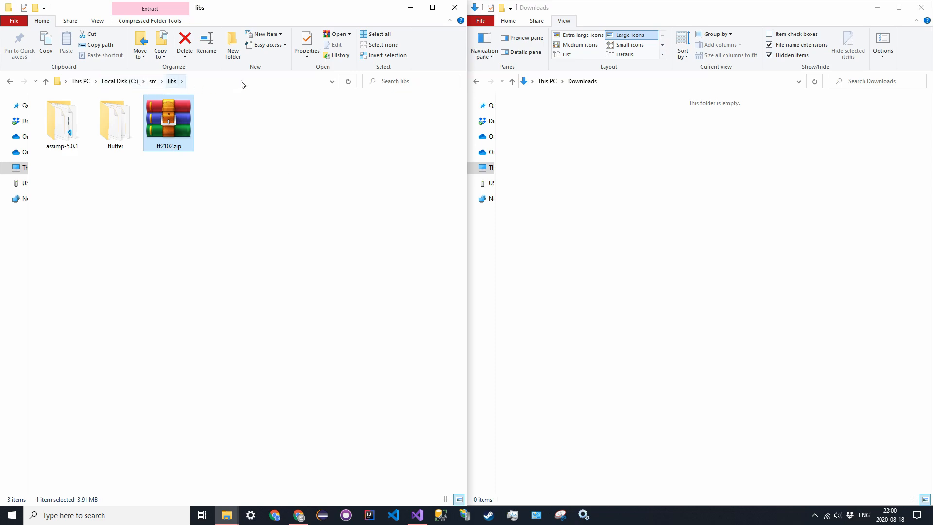
{"action": "mouse_move", "coordinate": [213, 92]}
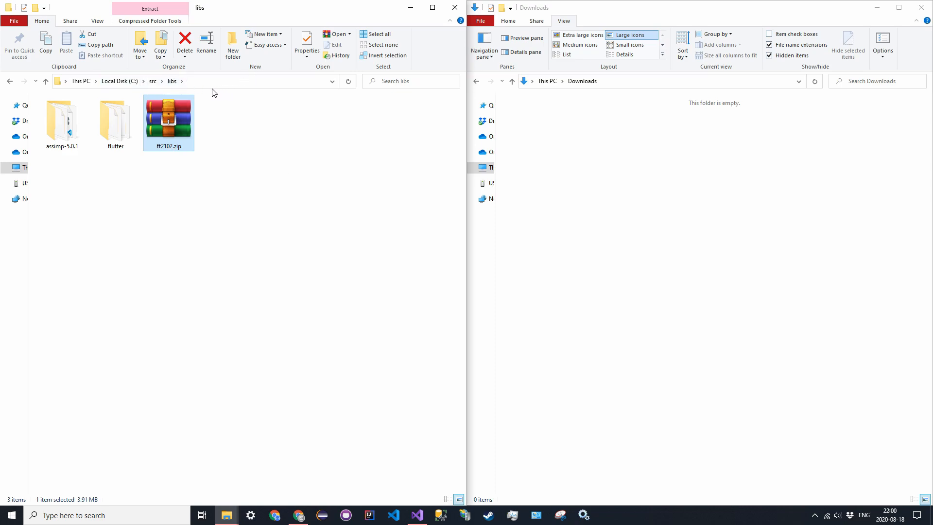
{"action": "mouse_move", "coordinate": [152, 81]}
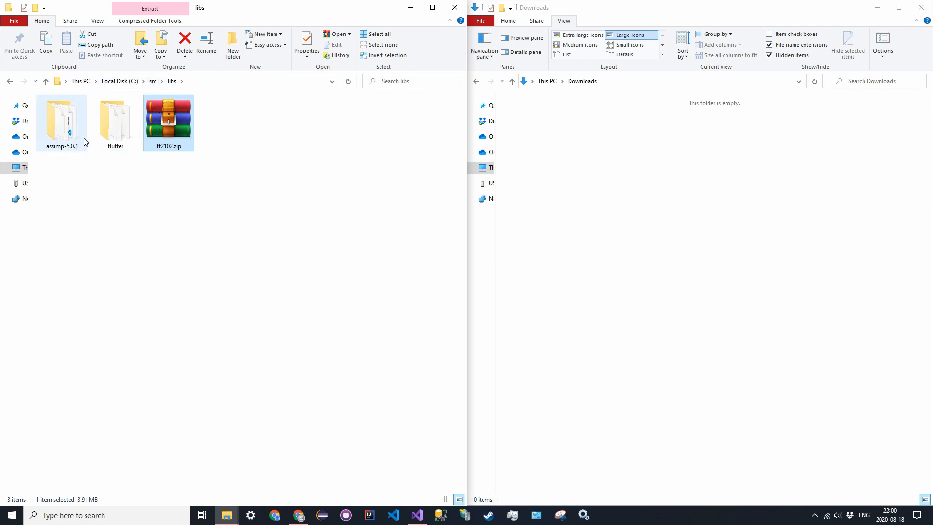
{"action": "right_click", "coordinate": [168, 122]}
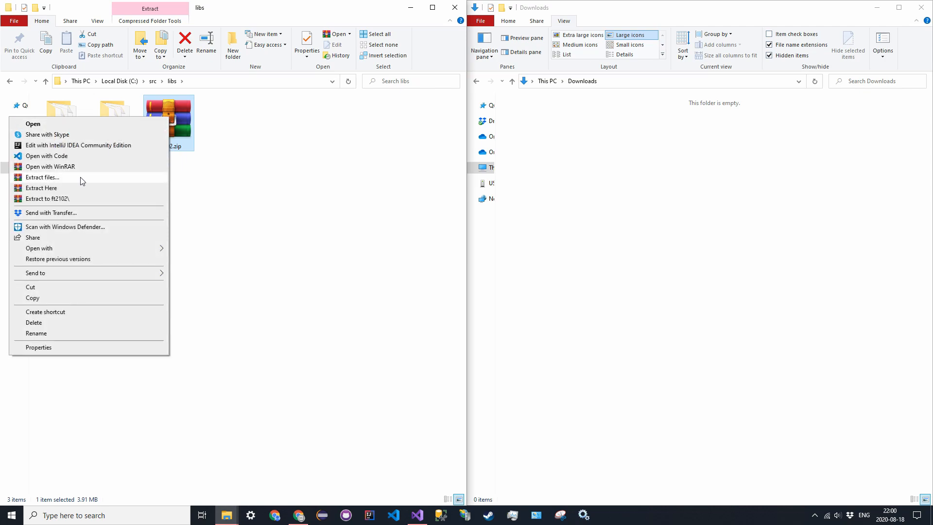
{"action": "left_click", "coordinate": [41, 187]}
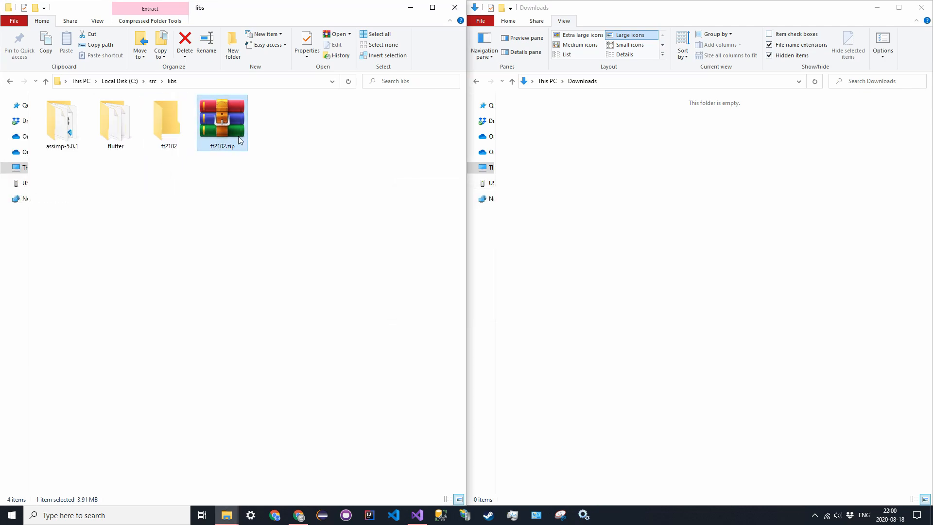
{"action": "left_click", "coordinate": [168, 118]}
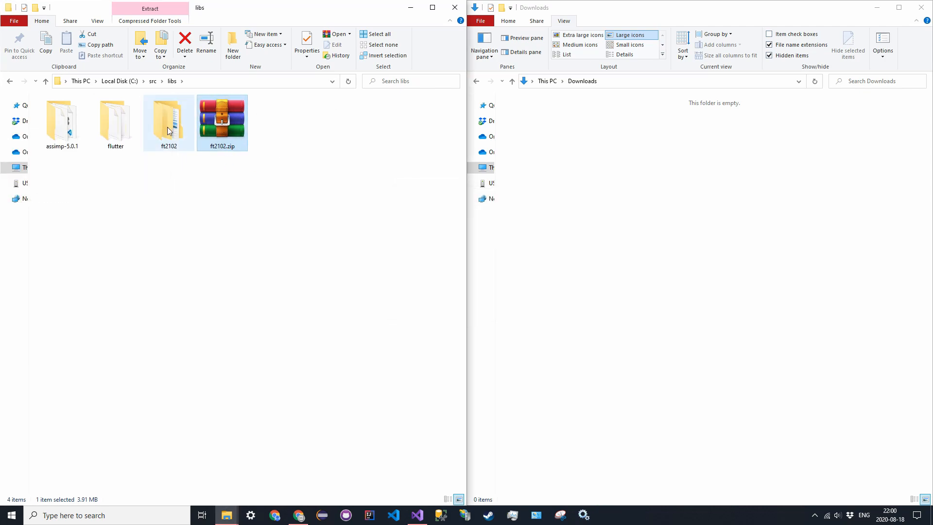
- Navigate ft2102\freetype-2.10.2\builds\windows\vc2010 and launch freetype.sln in Visual Studio
{"action": "double_click", "coordinate": [168, 119]}
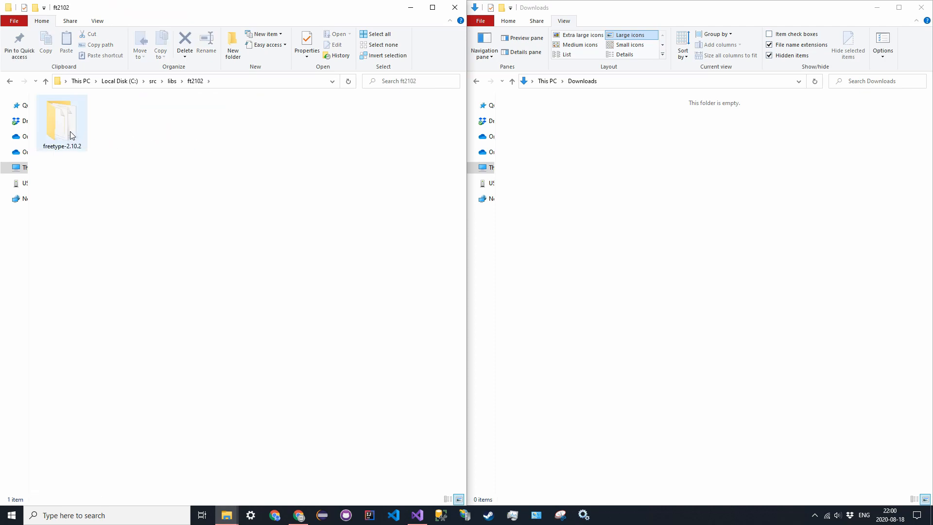
{"action": "mouse_move", "coordinate": [62, 122]}
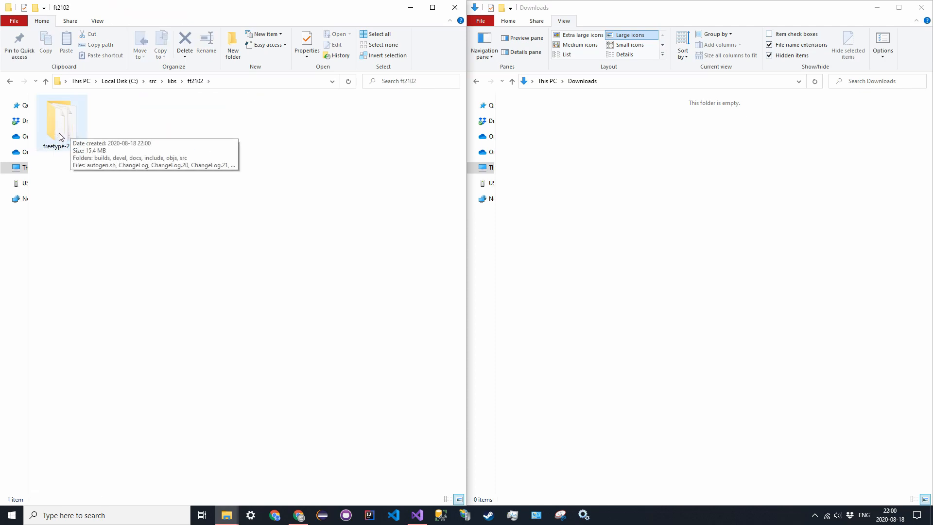
{"action": "double_click", "coordinate": [61, 117]}
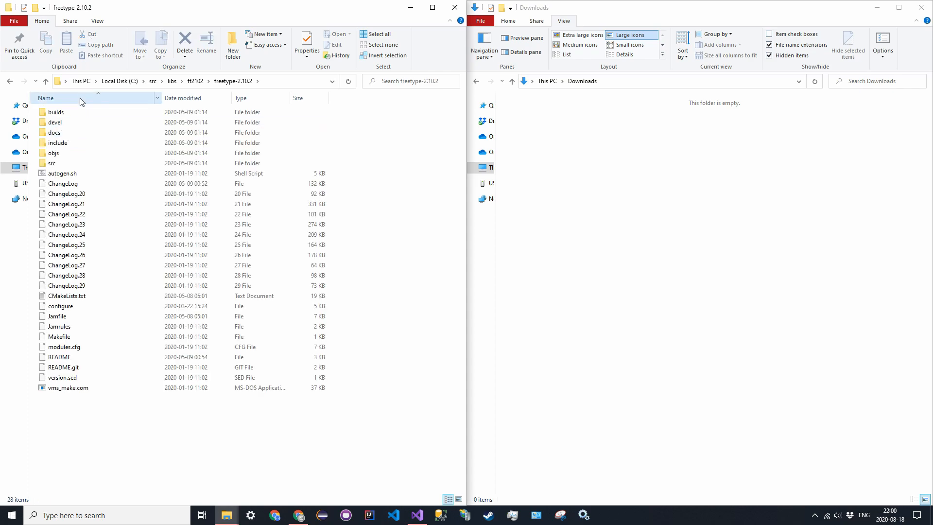
{"action": "double_click", "coordinate": [56, 112]}
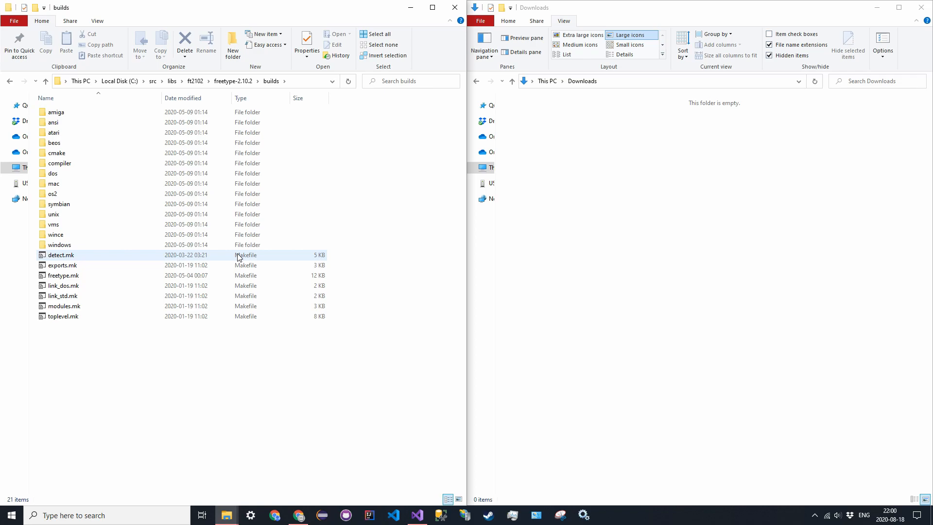
{"action": "left_click", "coordinate": [59, 245]}
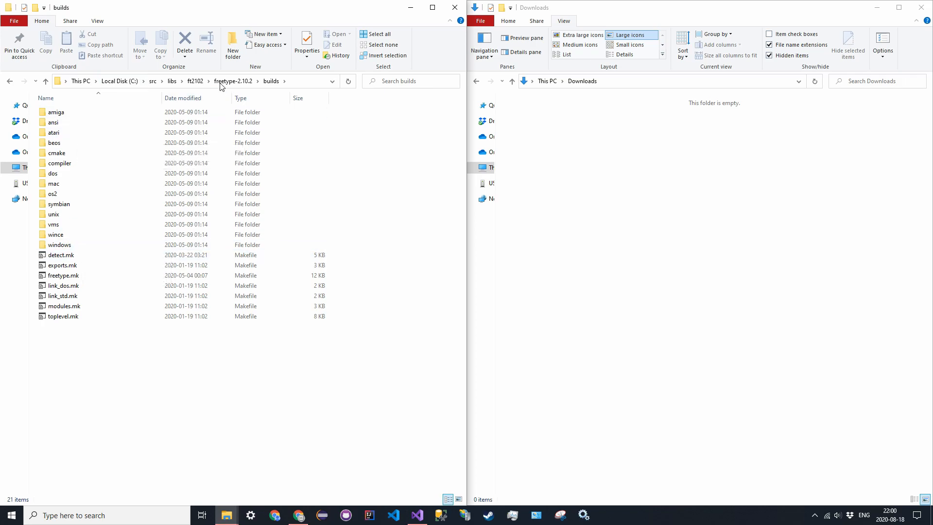
{"action": "double_click", "coordinate": [60, 245]}
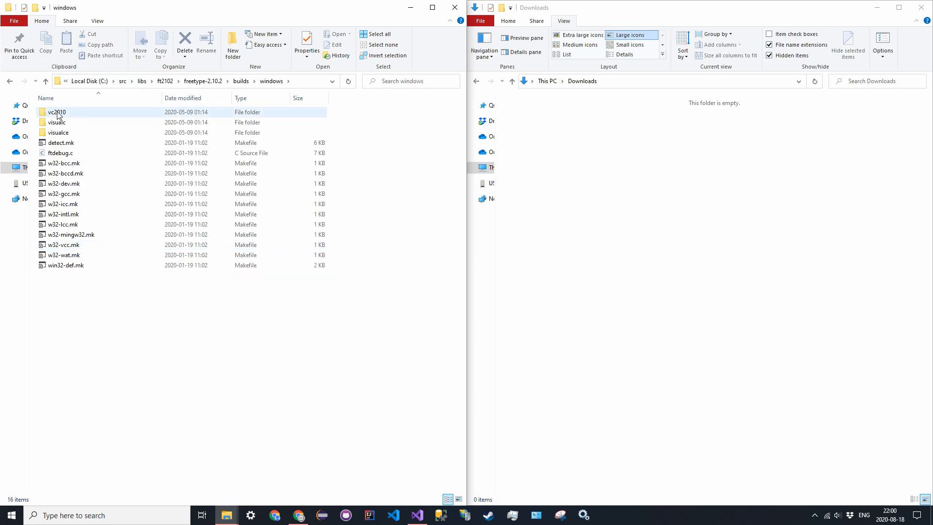
{"action": "double_click", "coordinate": [57, 111]}
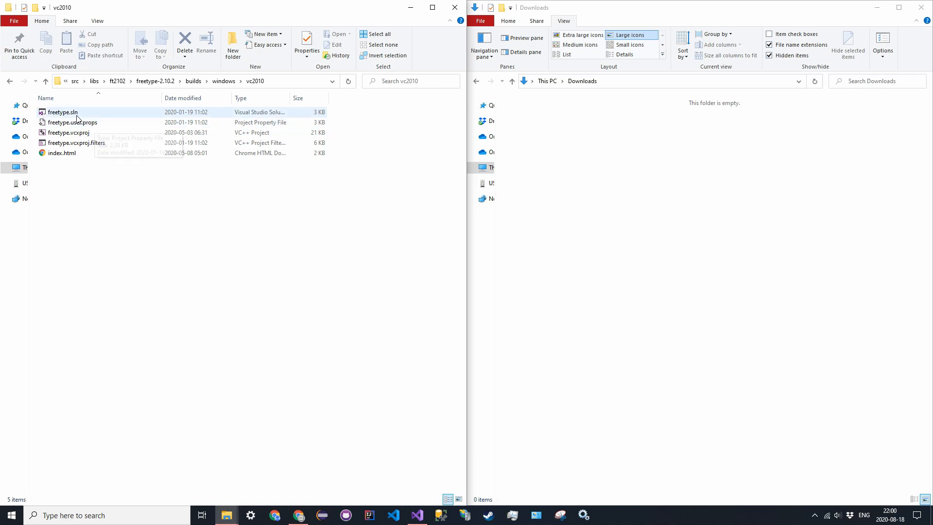
{"action": "double_click", "coordinate": [62, 112]}
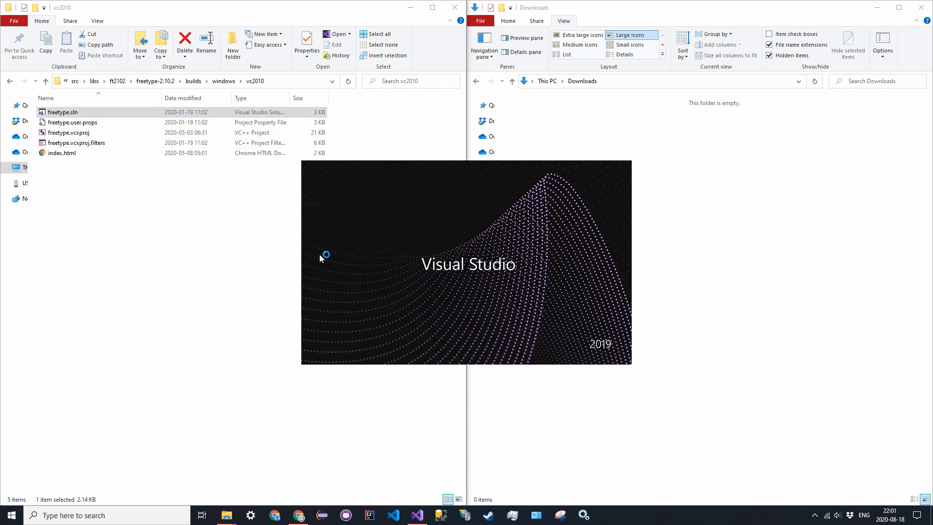
- Switch the freetype solution's target platform from Win32 to x64
{"action": "double_click", "coordinate": [62, 111]}
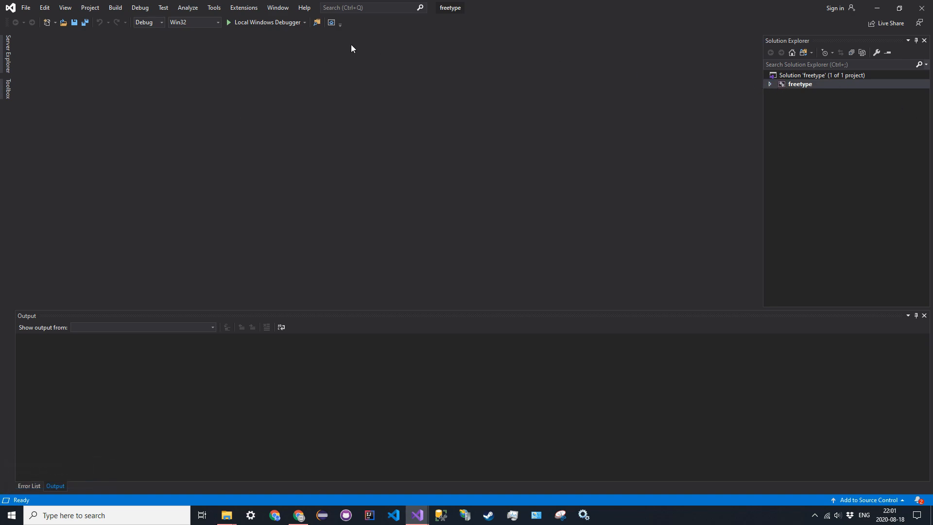
{"action": "left_click", "coordinate": [218, 22]}
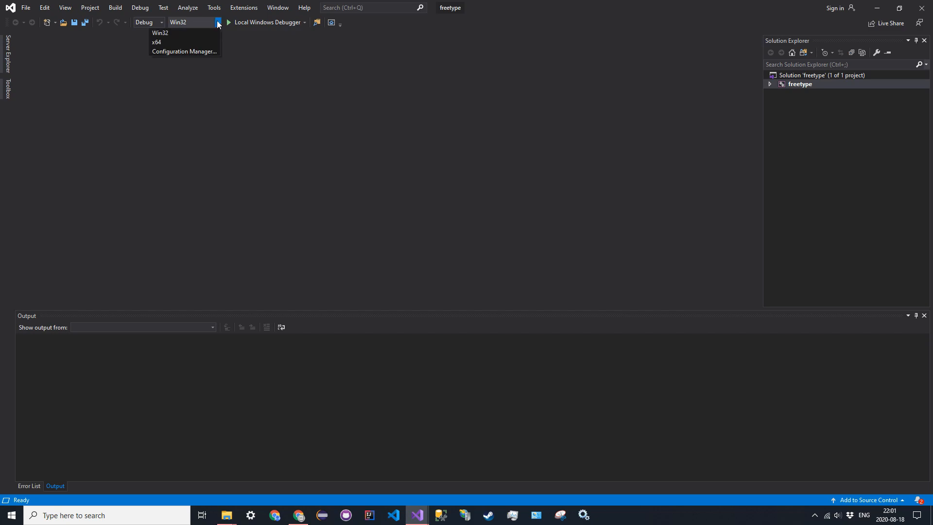
{"action": "mouse_move", "coordinate": [165, 42]}
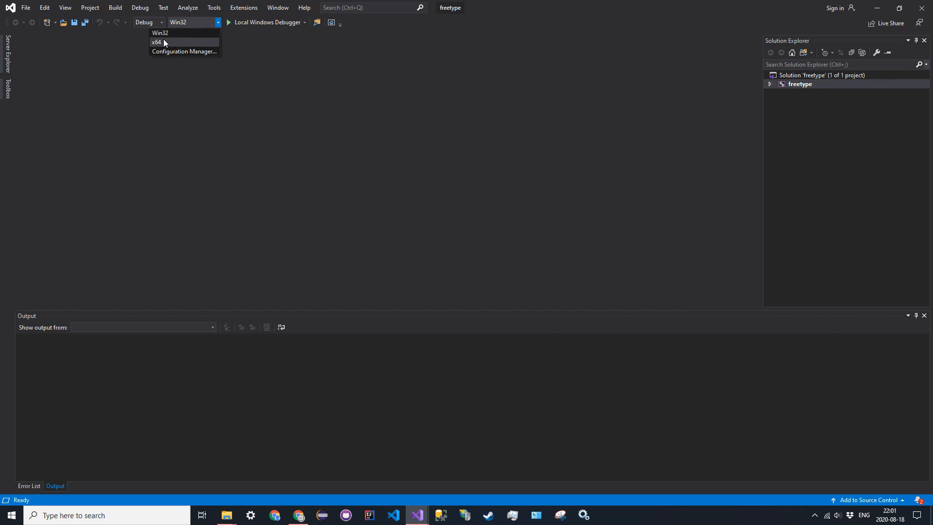
{"action": "left_click", "coordinate": [156, 42]}
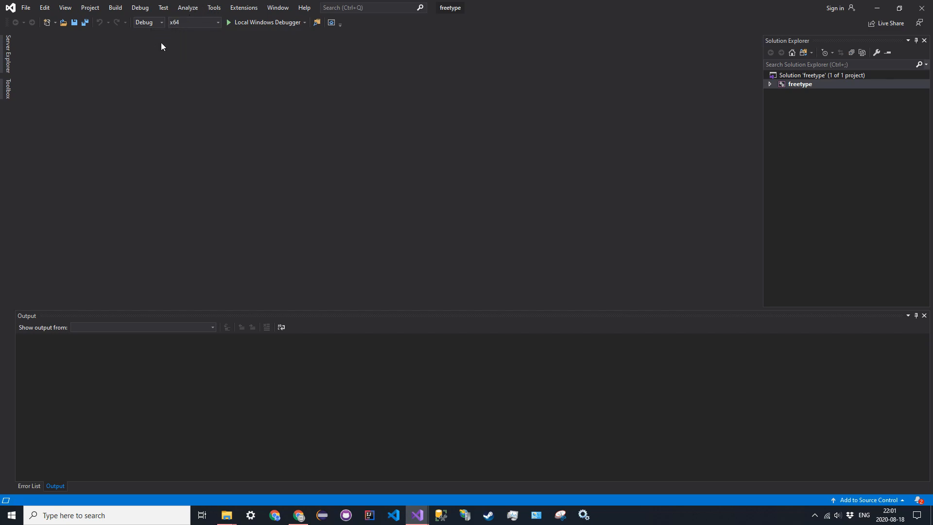
{"action": "mouse_move", "coordinate": [193, 22]}
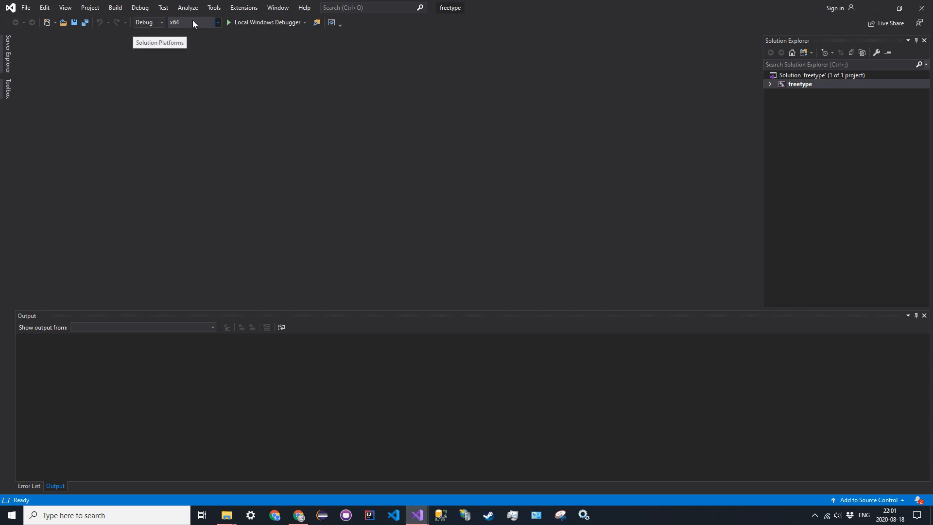
{"action": "mouse_move", "coordinate": [214, 92]}
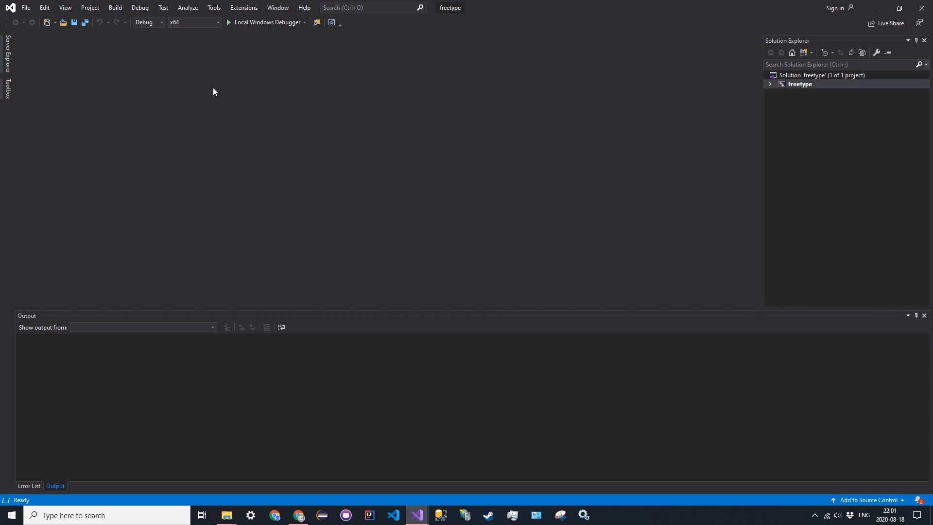
- Build the freetype project for Debug x64, producing freetype.lib
{"action": "left_click", "coordinate": [89, 7]}
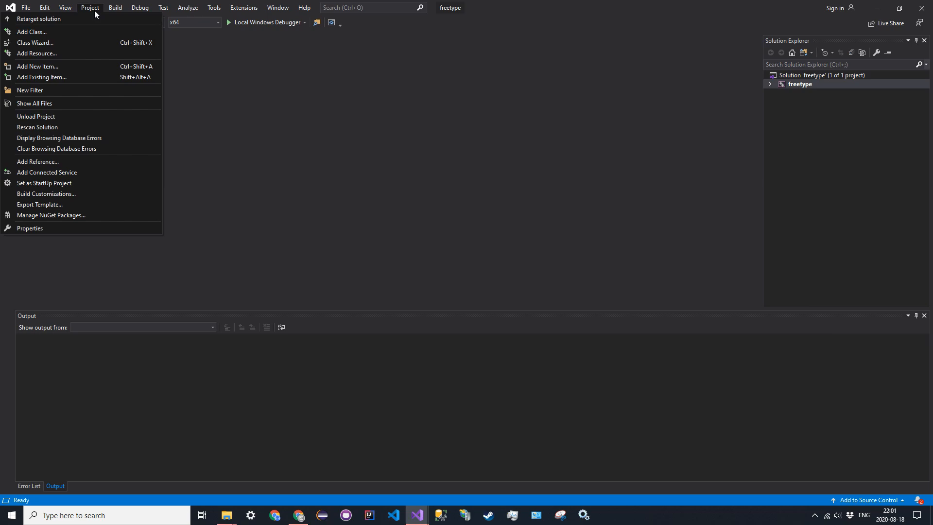
{"action": "left_click", "coordinate": [115, 7]}
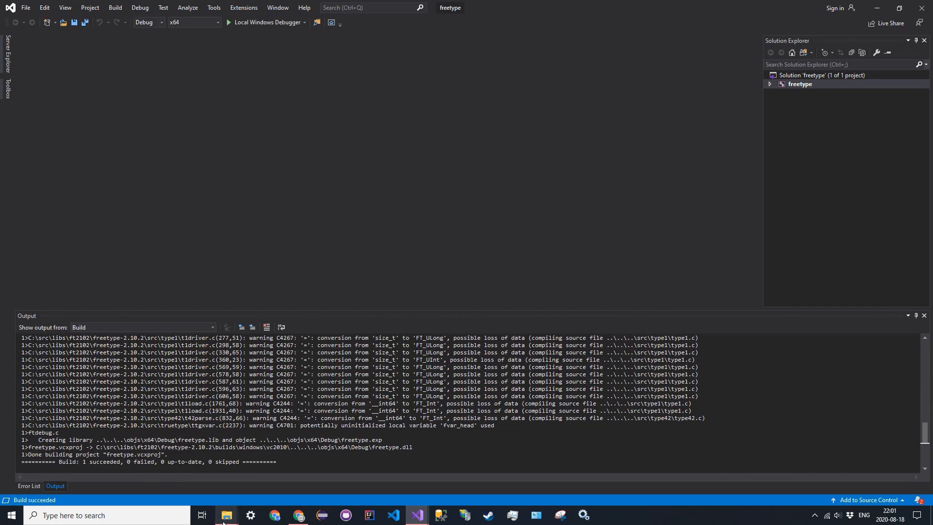
- Bring up a second Explorer window at C:\src\yt-tutorials\CPP\OpenGL\OpenGLTutorial\Linking
{"action": "left_click", "coordinate": [225, 515]}
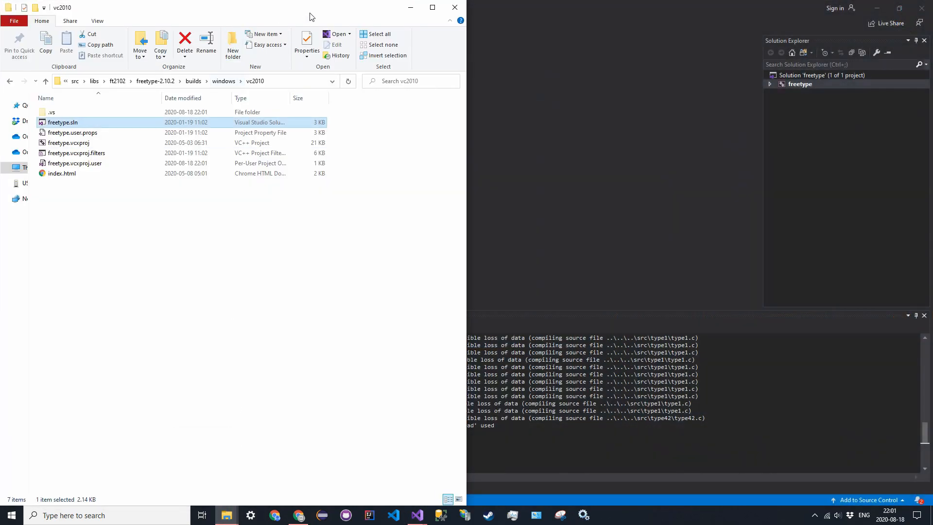
{"action": "mouse_move", "coordinate": [476, 85]}
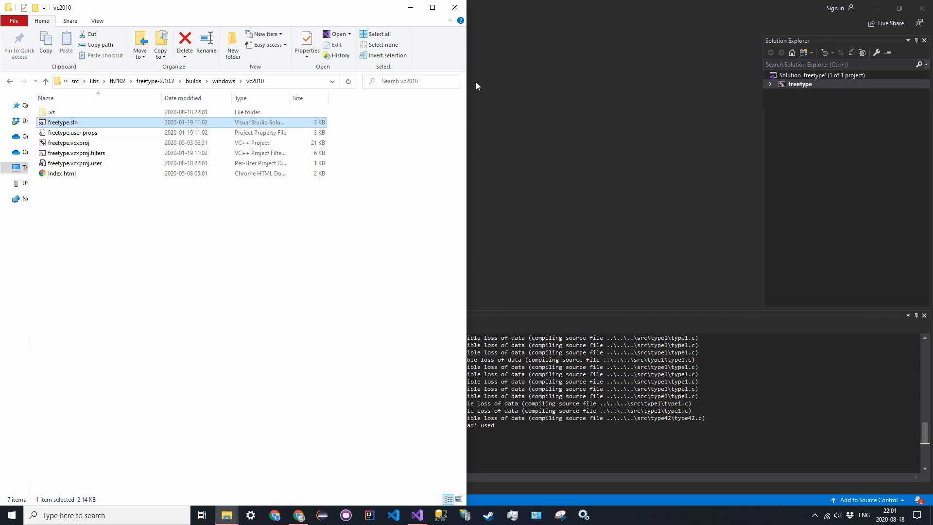
{"action": "mouse_move", "coordinate": [226, 515]}
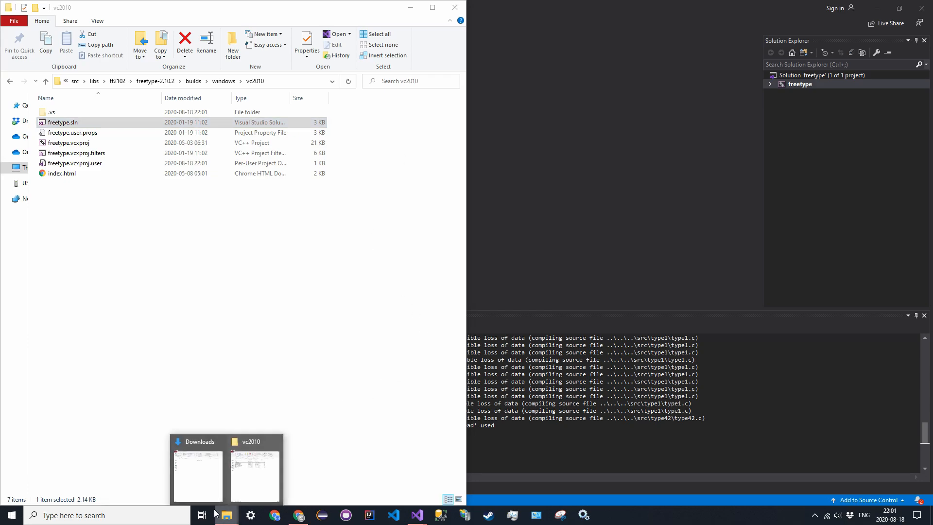
{"action": "left_click", "coordinate": [198, 477]}
{"action": "type", "text": "C:\\src"}
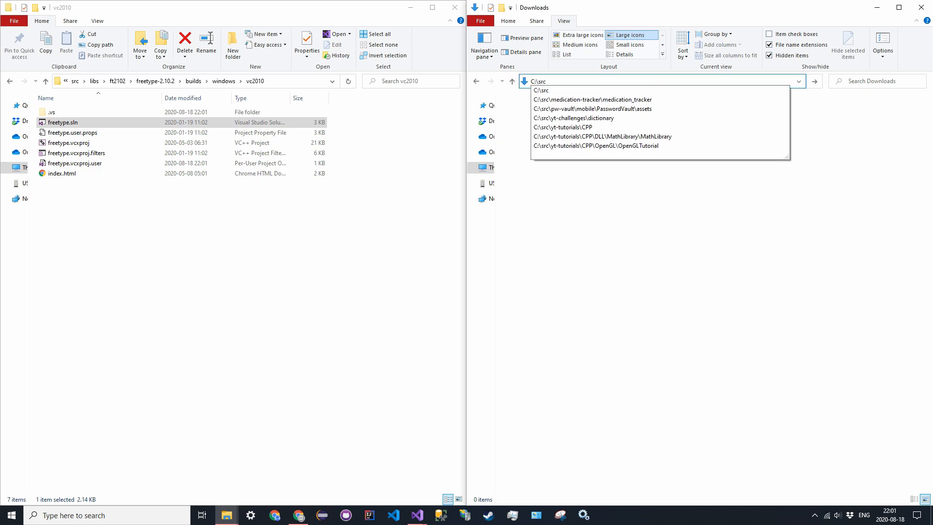
{"action": "left_click", "coordinate": [541, 90]}
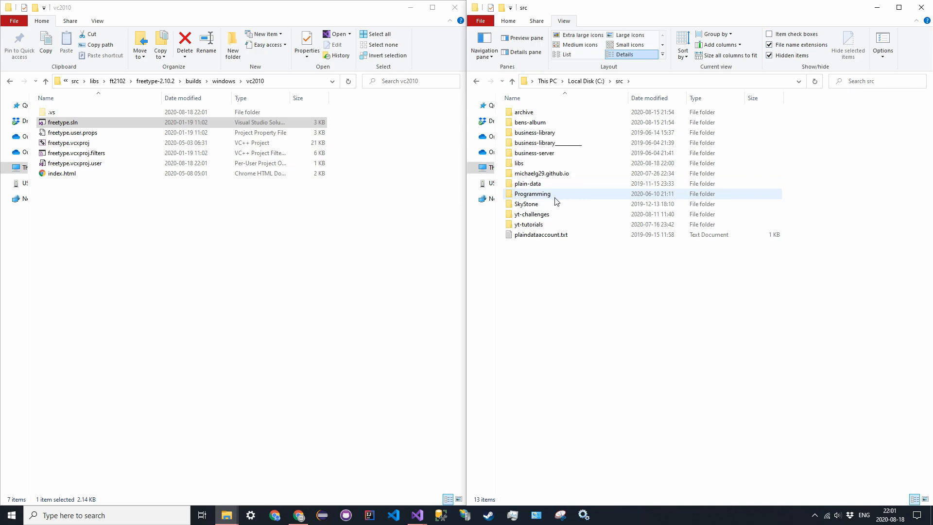
{"action": "double_click", "coordinate": [528, 225]}
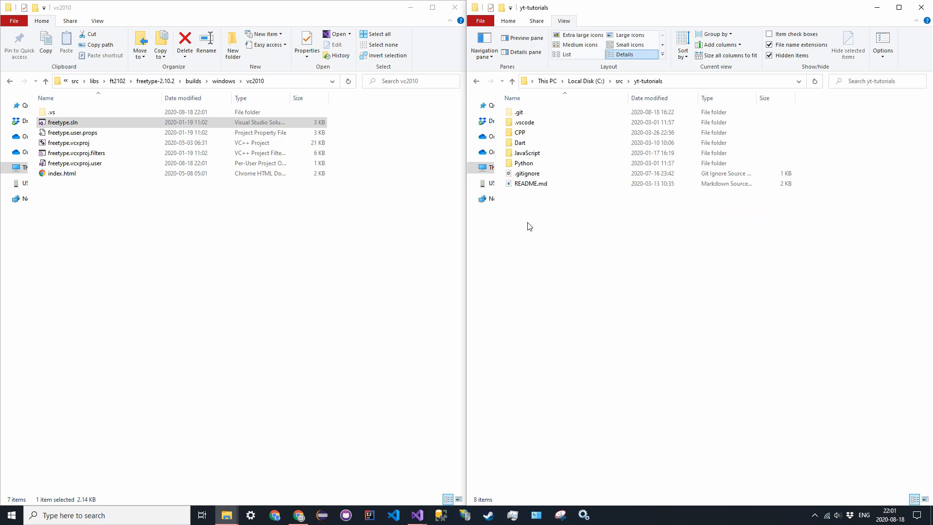
{"action": "double_click", "coordinate": [520, 132]}
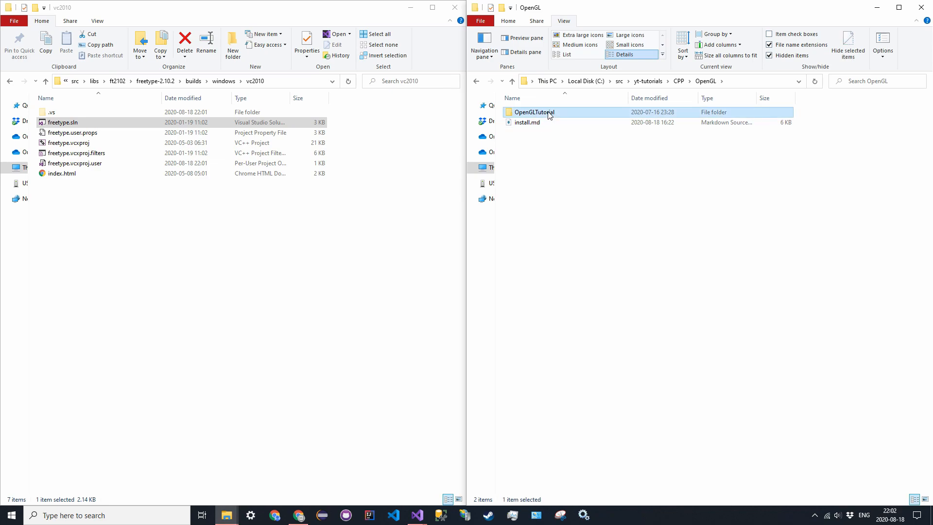
{"action": "double_click", "coordinate": [532, 112]}
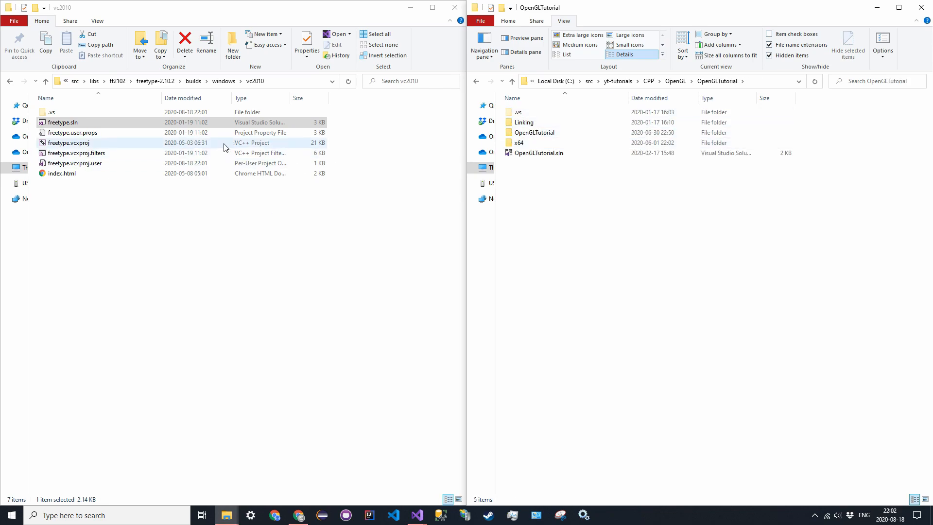
{"action": "double_click", "coordinate": [523, 123]}
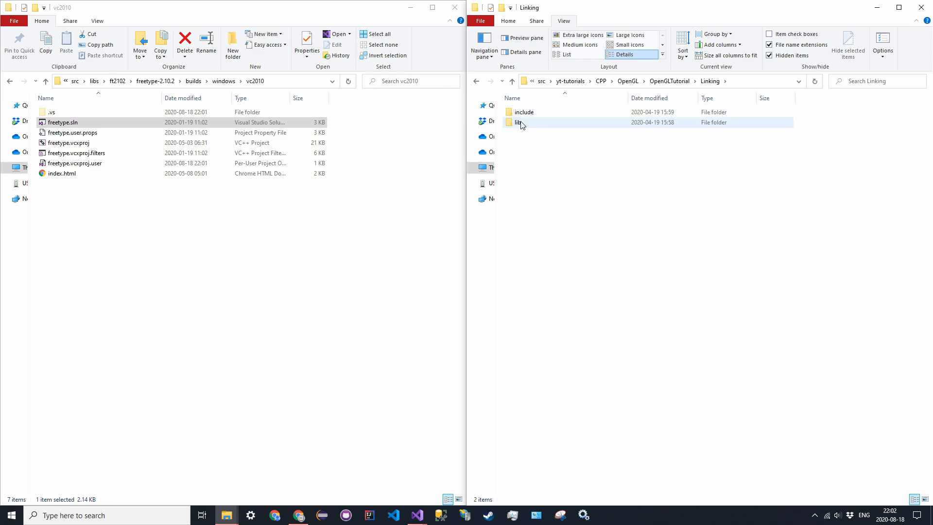
{"action": "mouse_move", "coordinate": [517, 122]}
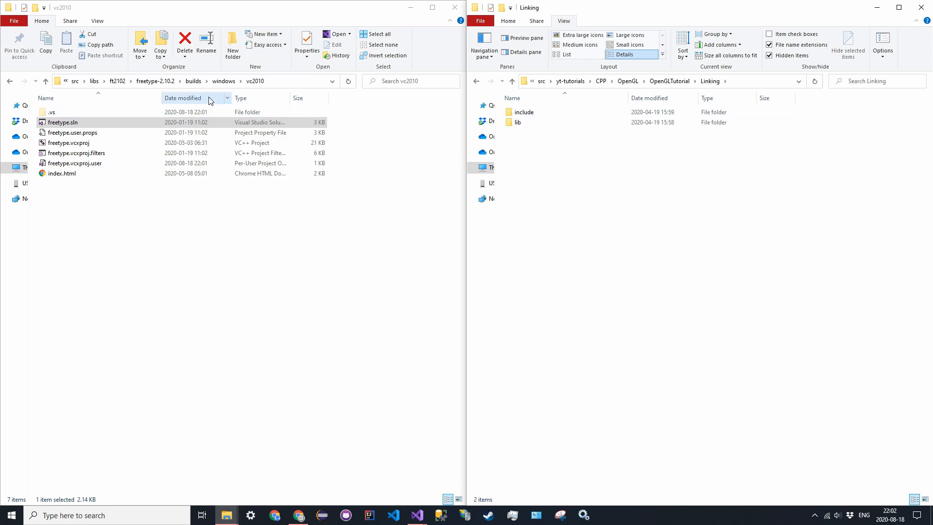
{"action": "mouse_move", "coordinate": [171, 83]}
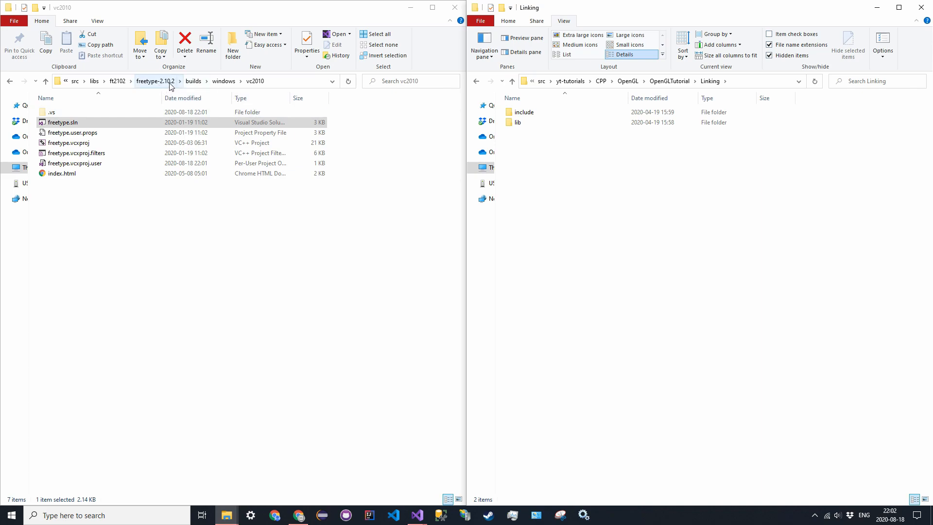
- Locate freetype.lib in the freetype-2.10.2 objs build output folder
{"action": "left_click", "coordinate": [156, 81]}
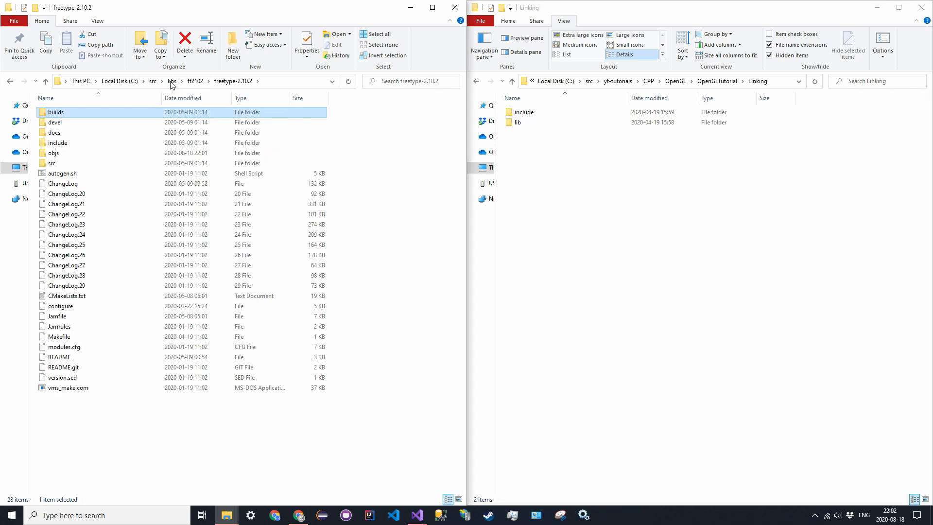
{"action": "mouse_move", "coordinate": [169, 85]}
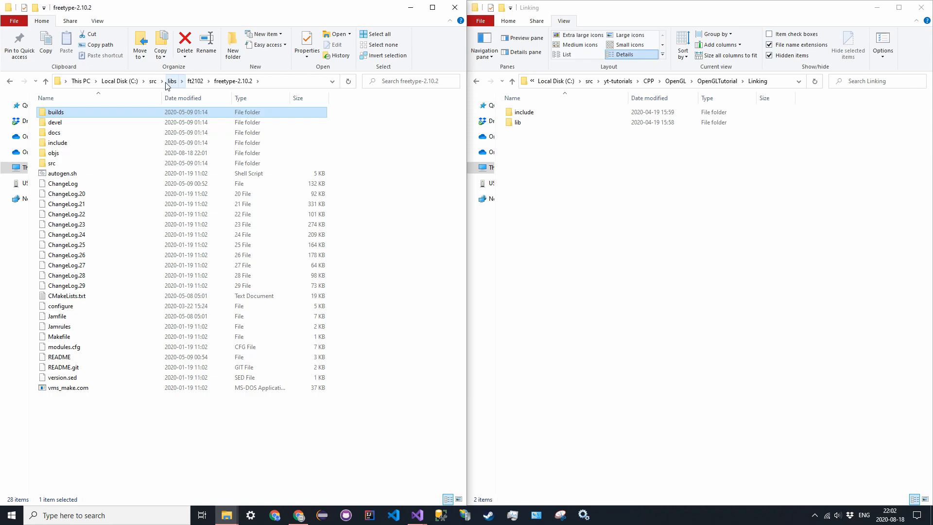
{"action": "double_click", "coordinate": [54, 152]}
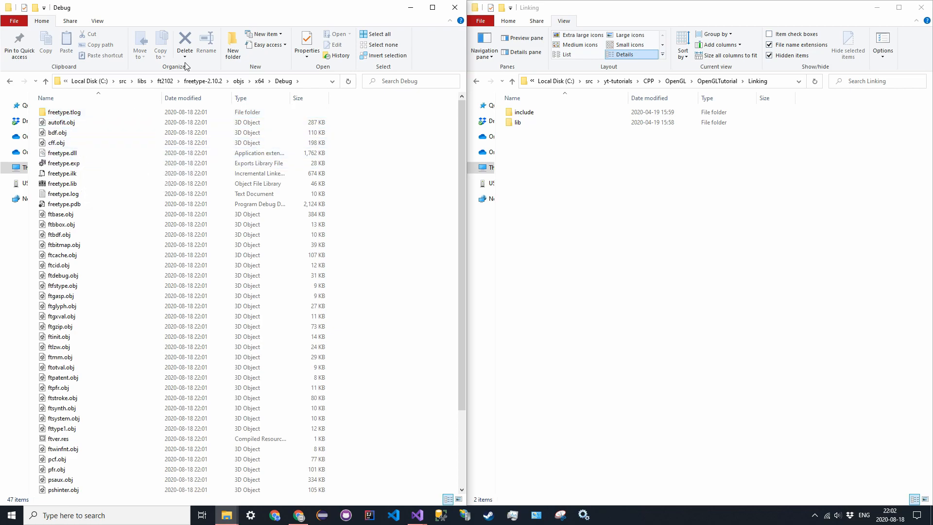
{"action": "mouse_move", "coordinate": [62, 173]}
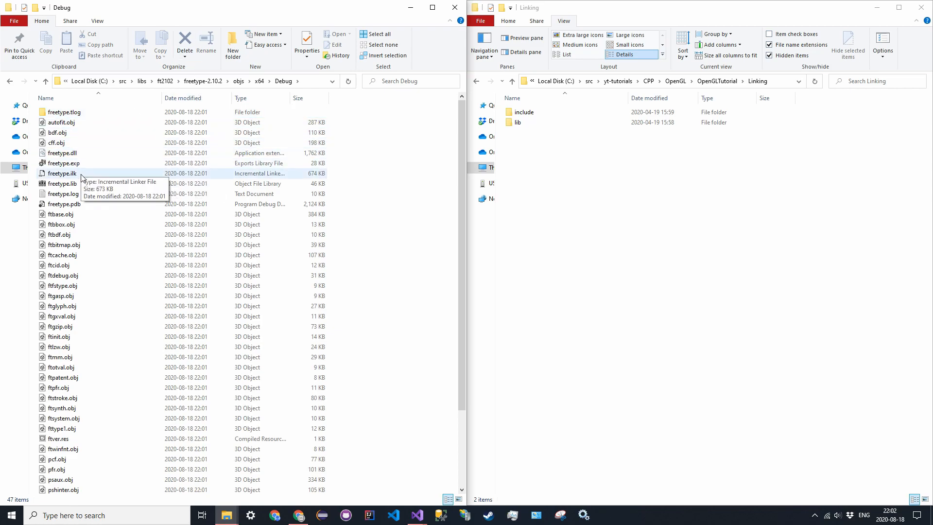
{"action": "left_click", "coordinate": [61, 183]}
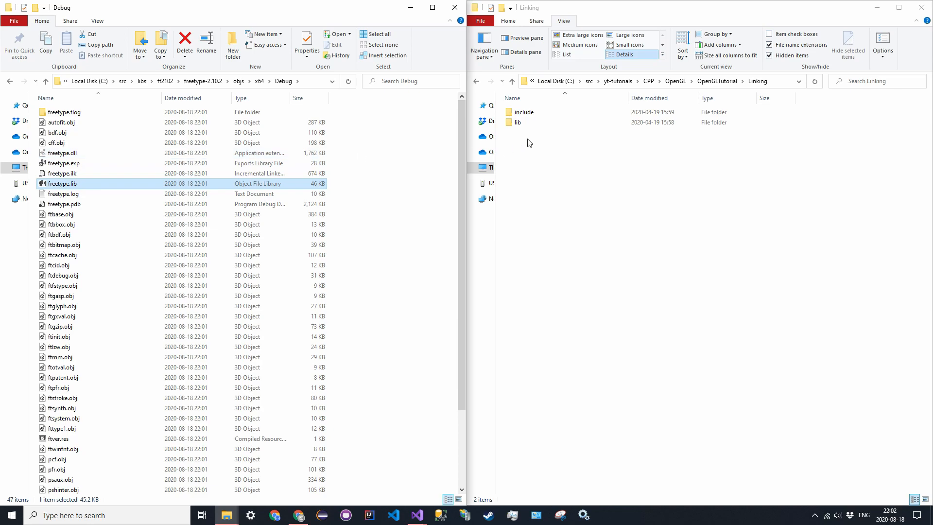
{"action": "mouse_move", "coordinate": [718, 81]}
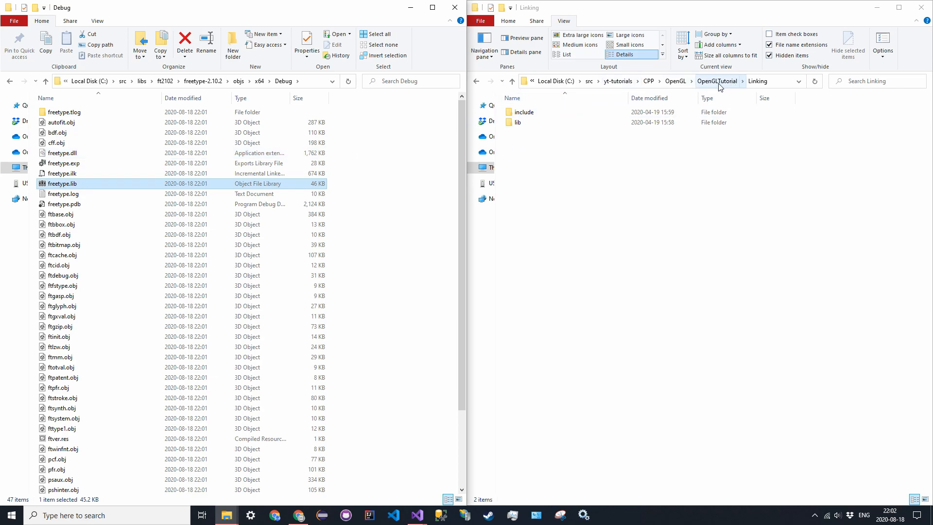
- Create a freetype folder under Linking\lib and copy freetype.lib into it
{"action": "left_click", "coordinate": [516, 123]}
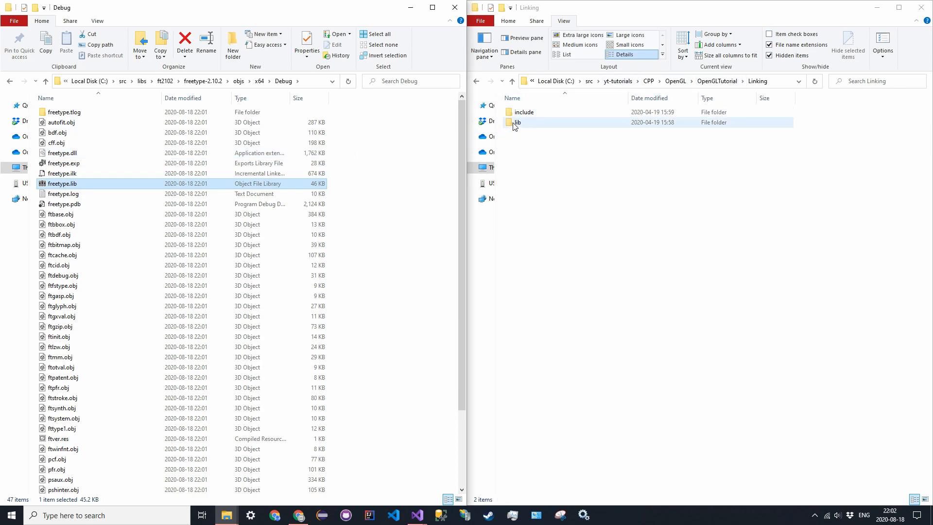
{"action": "double_click", "coordinate": [516, 122]}
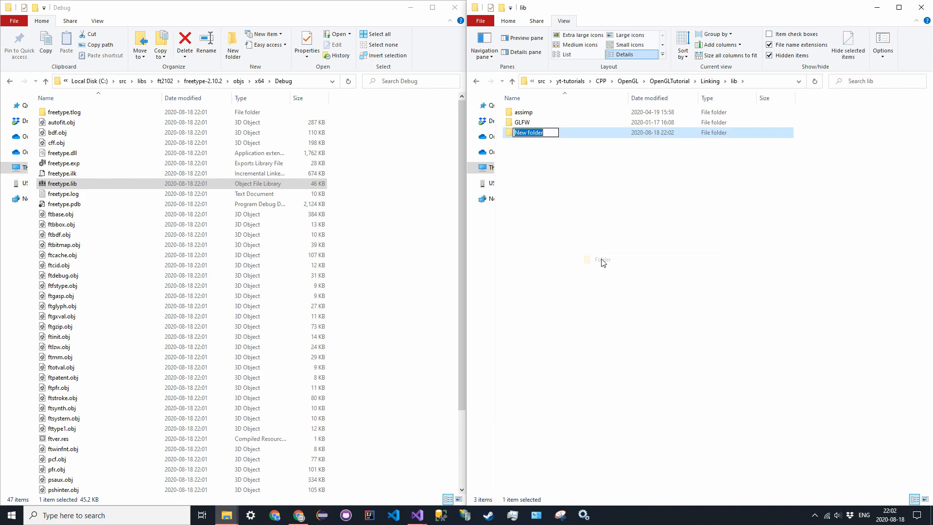
{"action": "type", "text": "freetype"}
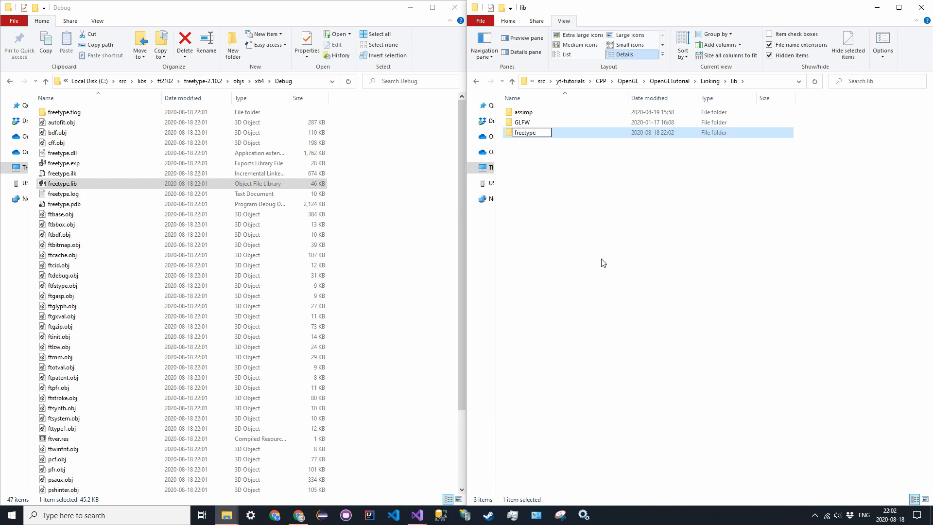
{"action": "double_click", "coordinate": [524, 132]}
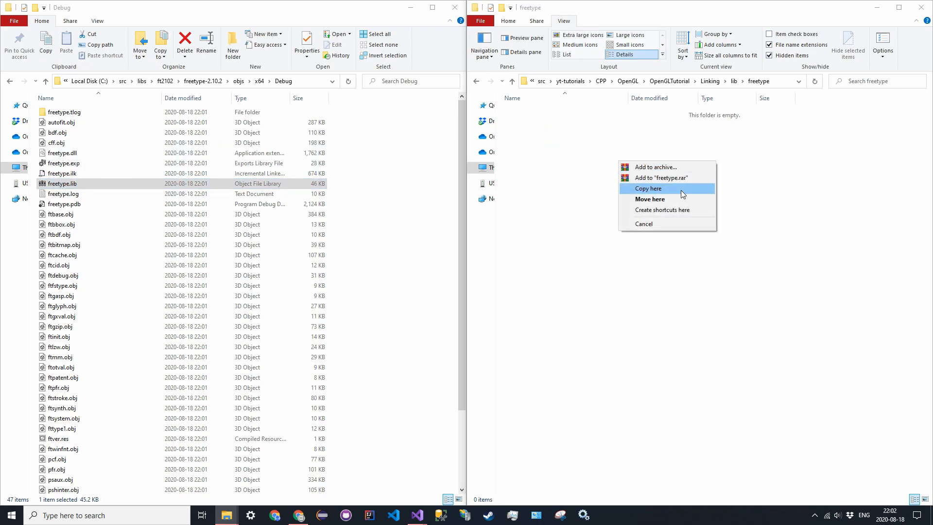
{"action": "mouse_move", "coordinate": [667, 192]}
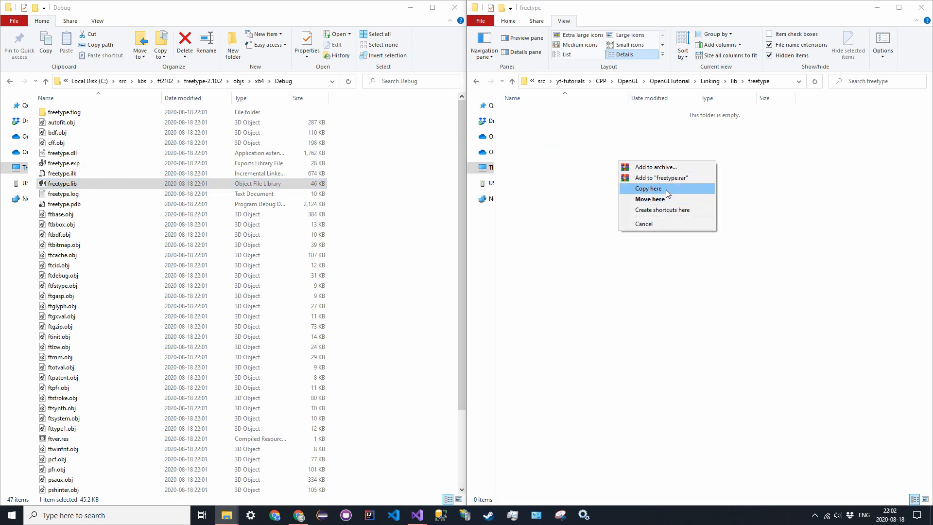
{"action": "left_click", "coordinate": [648, 189]}
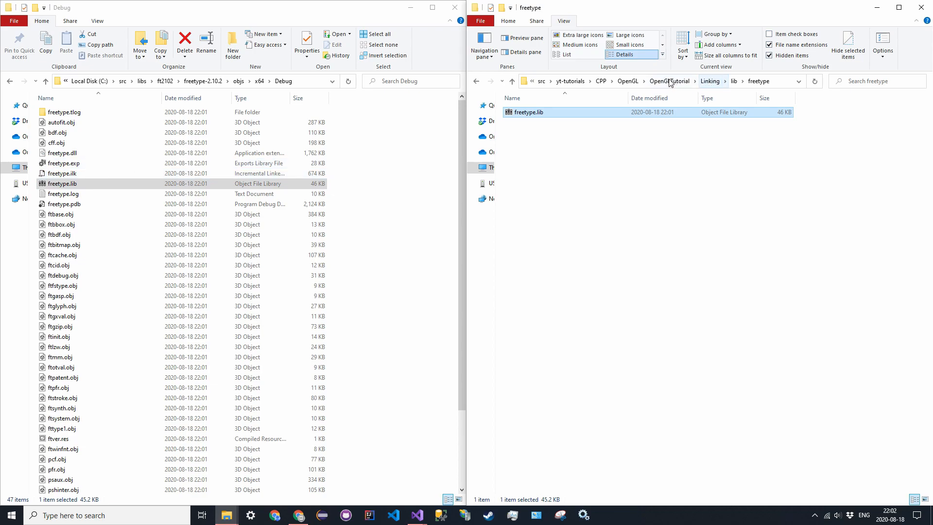
- Copy freetype.dll into the OpenGLTutorial project folder beside assimp-vc142-mtd.dll and glfw3.dll
{"action": "left_click", "coordinate": [669, 81]}
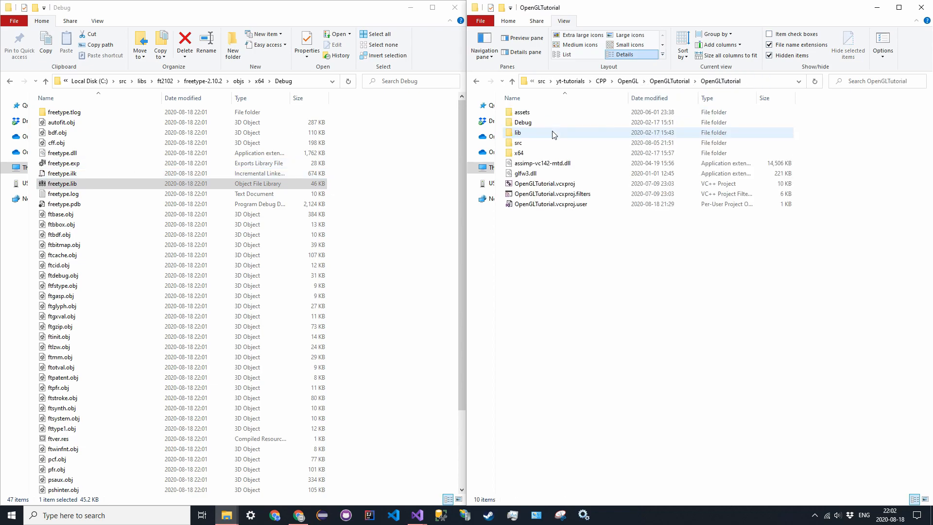
{"action": "left_click", "coordinate": [526, 173]}
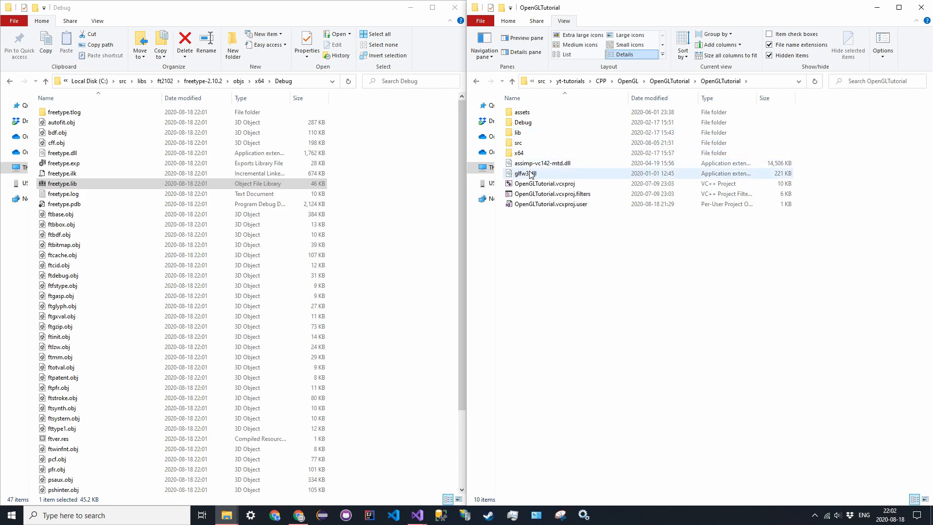
{"action": "mouse_move", "coordinate": [529, 173]}
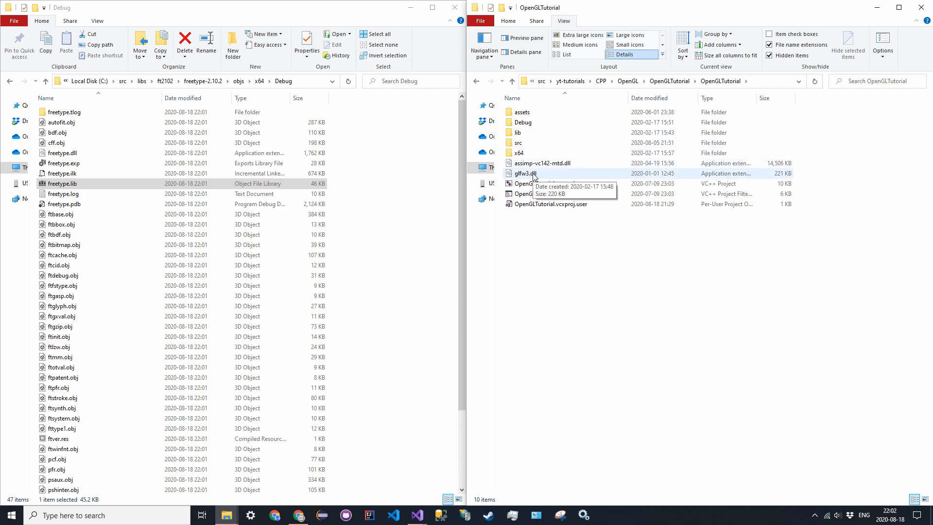
{"action": "mouse_move", "coordinate": [629, 270]}
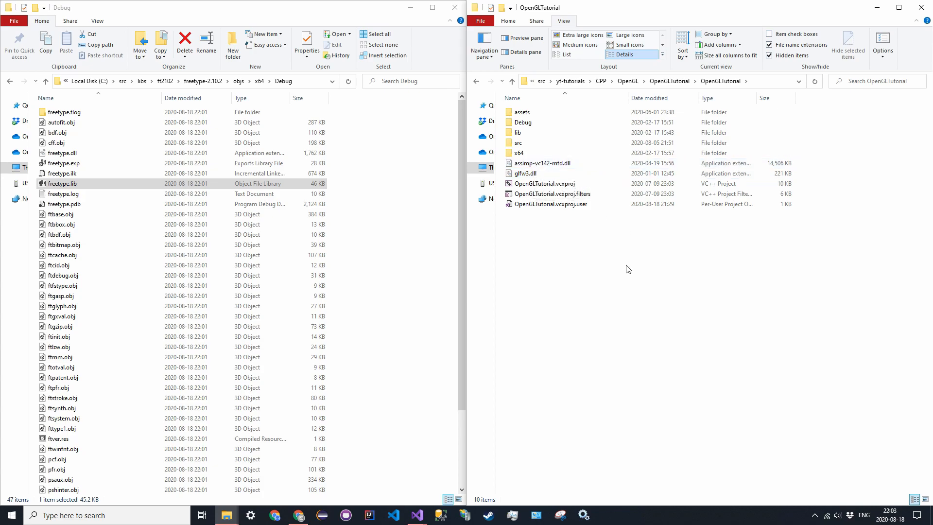
{"action": "left_click", "coordinate": [62, 152]}
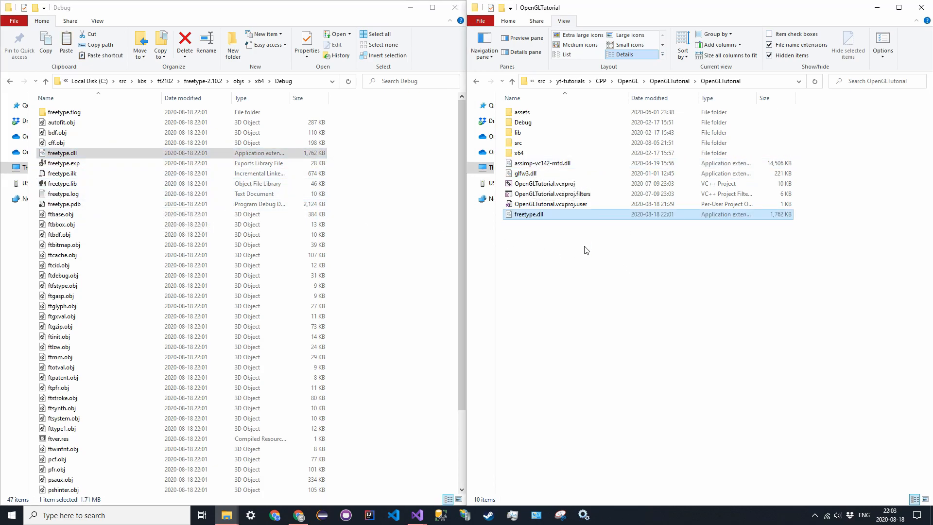
{"action": "left_click", "coordinate": [527, 173]}
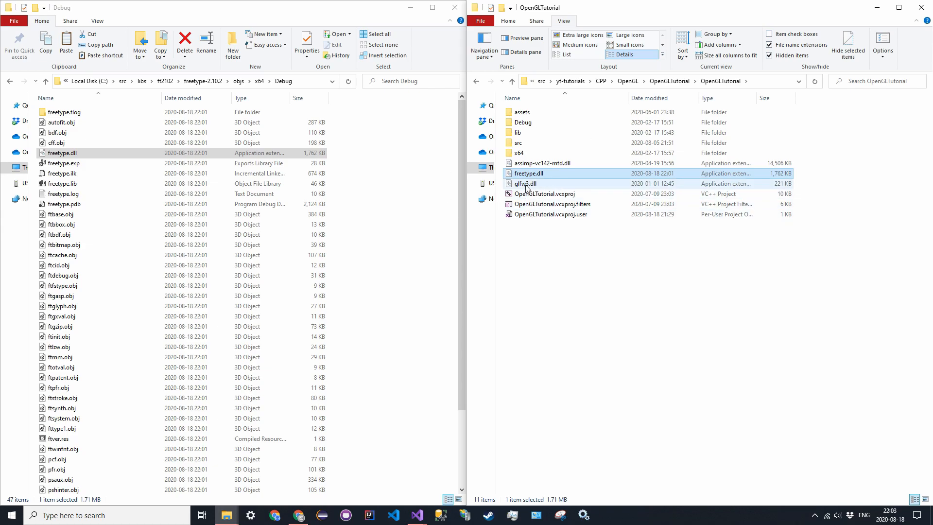
{"action": "left_click", "coordinate": [526, 183]}
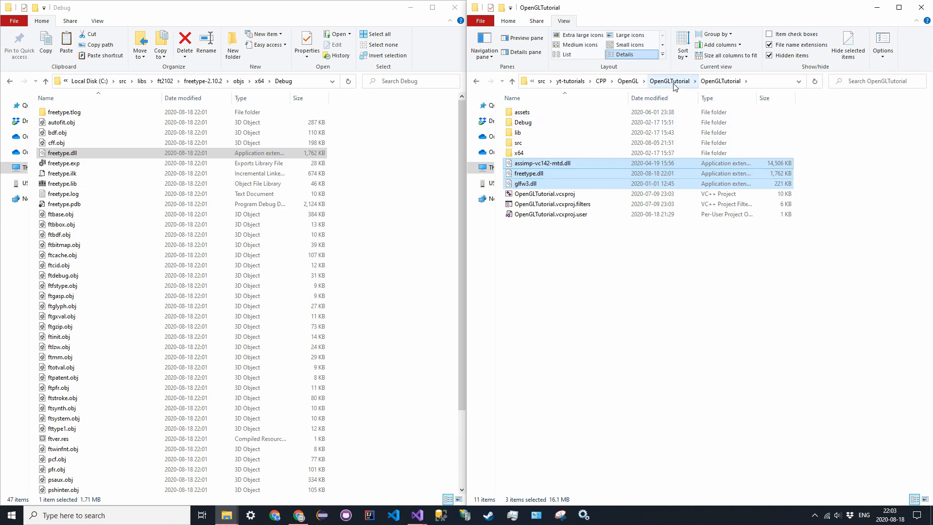
{"action": "mouse_move", "coordinate": [667, 90]}
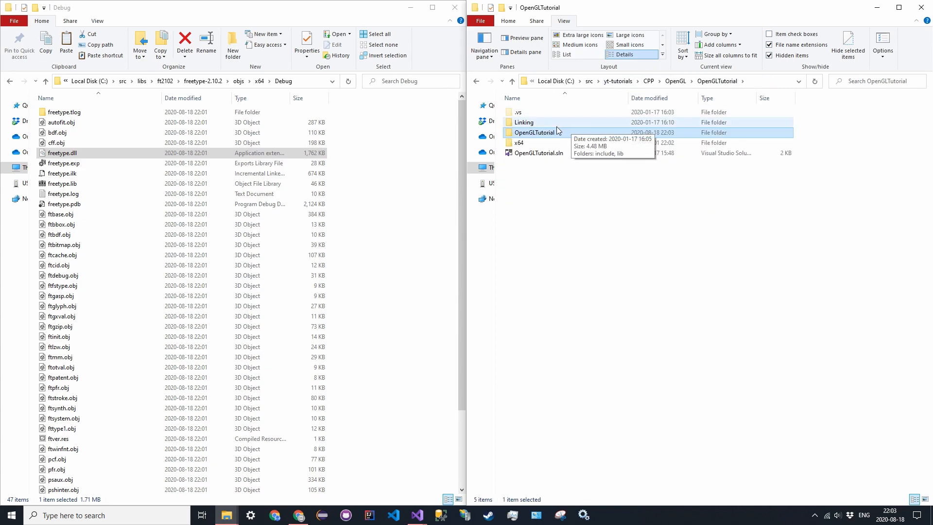
- Copy the freetype header folder and ft2build.h into the project's Linking\include folder
{"action": "double_click", "coordinate": [532, 132]}
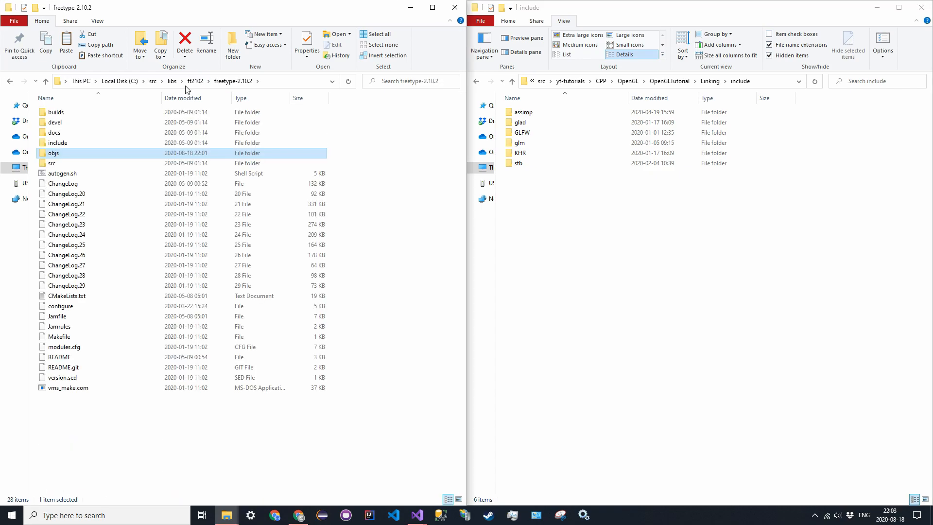
{"action": "mouse_move", "coordinate": [57, 142]}
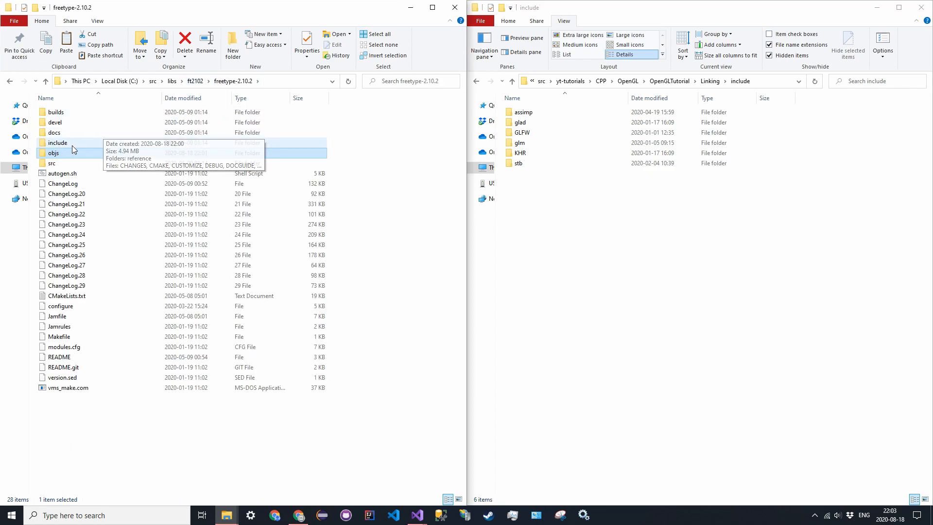
{"action": "double_click", "coordinate": [58, 142]}
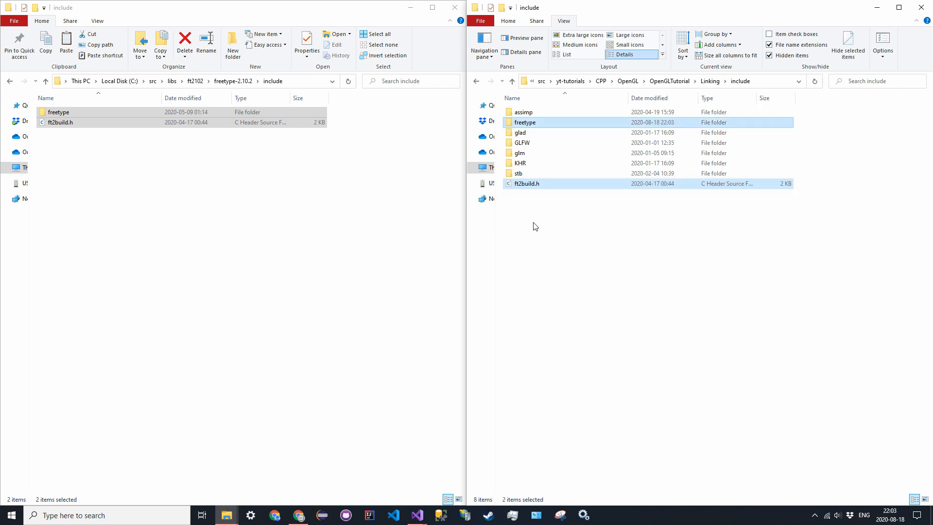
{"action": "mouse_move", "coordinate": [532, 220]}
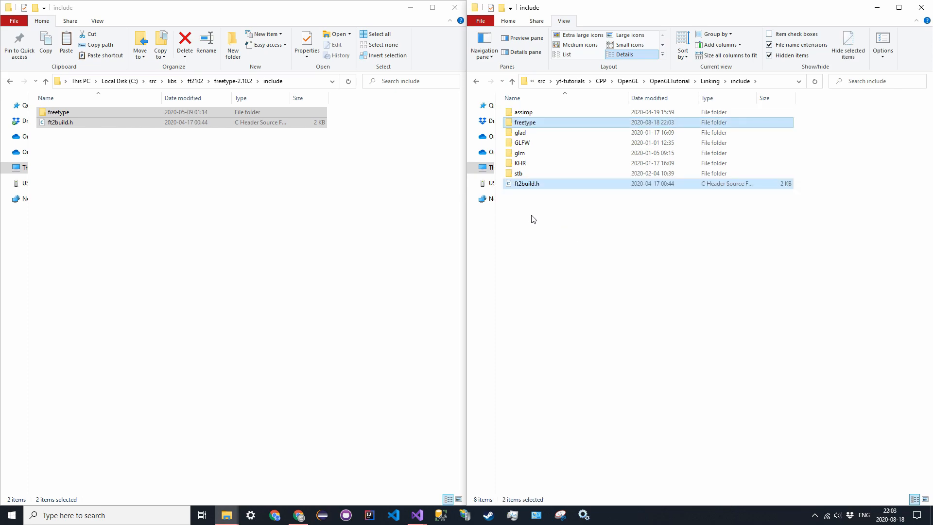
{"action": "left_click", "coordinate": [526, 183]}
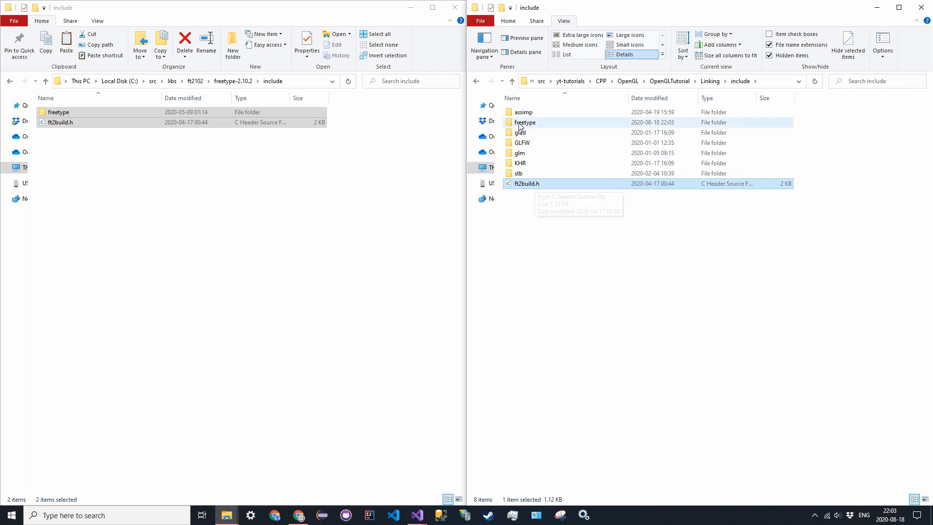
{"action": "mouse_move", "coordinate": [525, 122]}
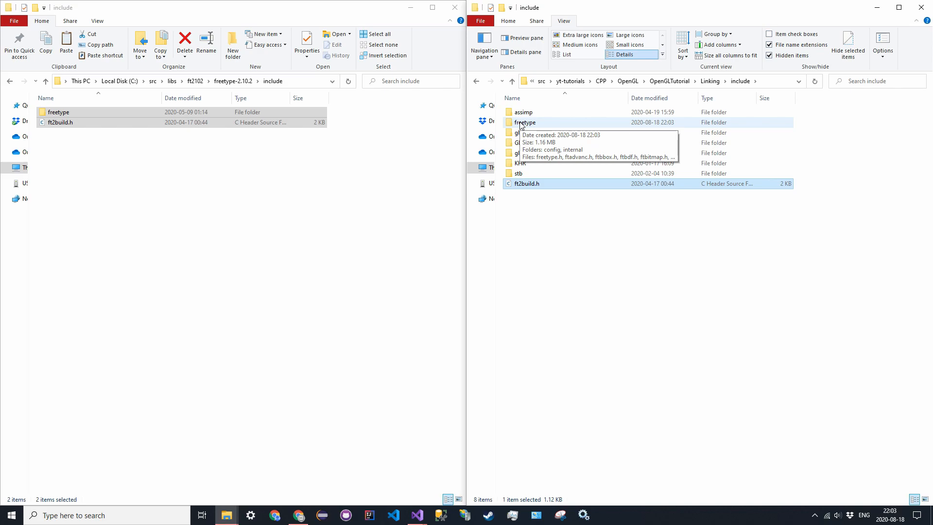
{"action": "mouse_move", "coordinate": [485, 165]}
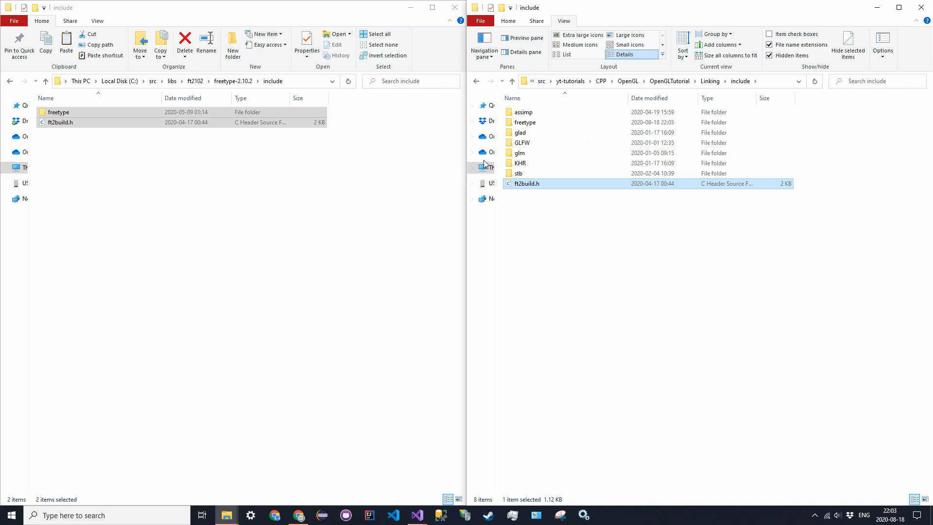
{"action": "mouse_move", "coordinate": [522, 183]}
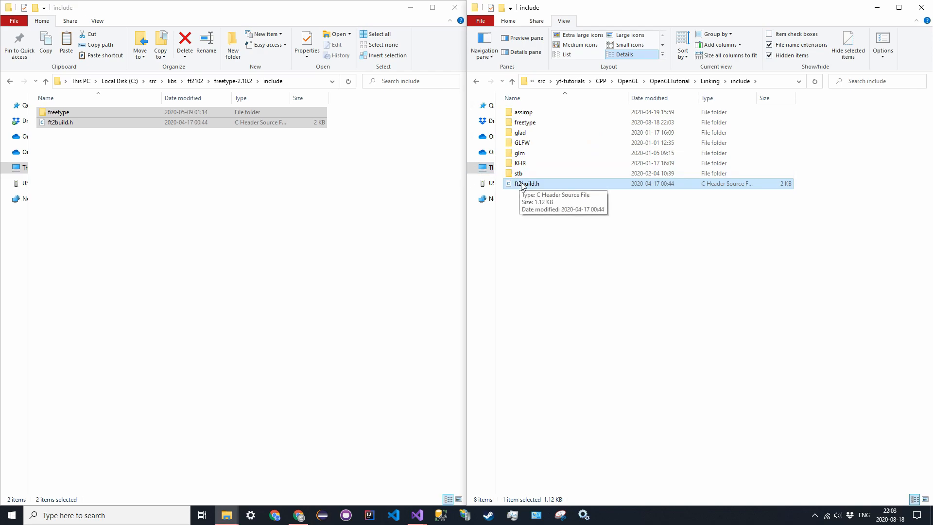
{"action": "mouse_move", "coordinate": [448, 364]}
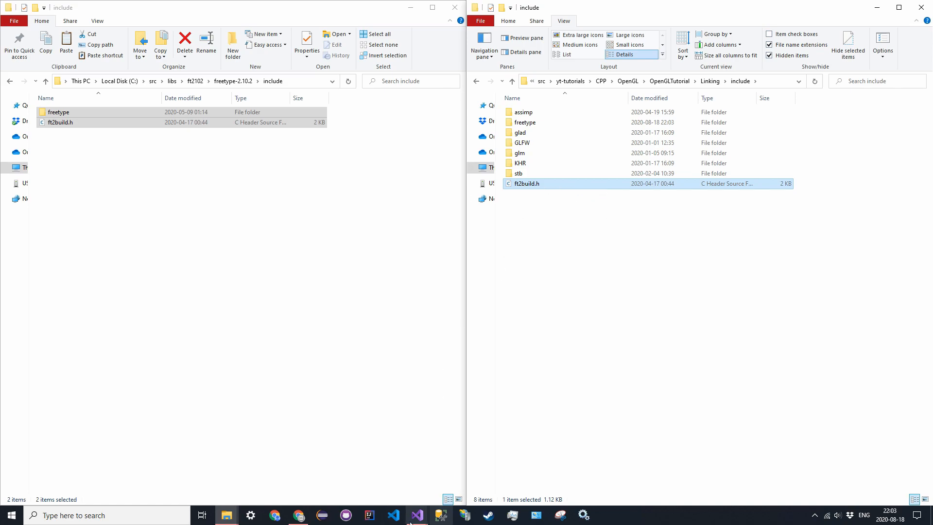
{"action": "mouse_move", "coordinate": [417, 515]}
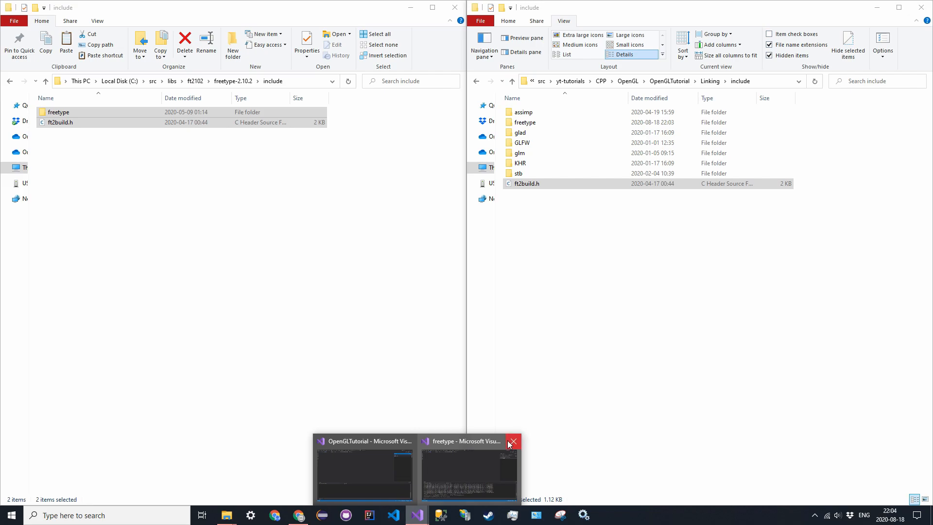
- Bring the OpenGLTutorial solution forward and show Solution Explorer with its assets, lib and src folders
{"action": "left_click", "coordinate": [364, 471]}
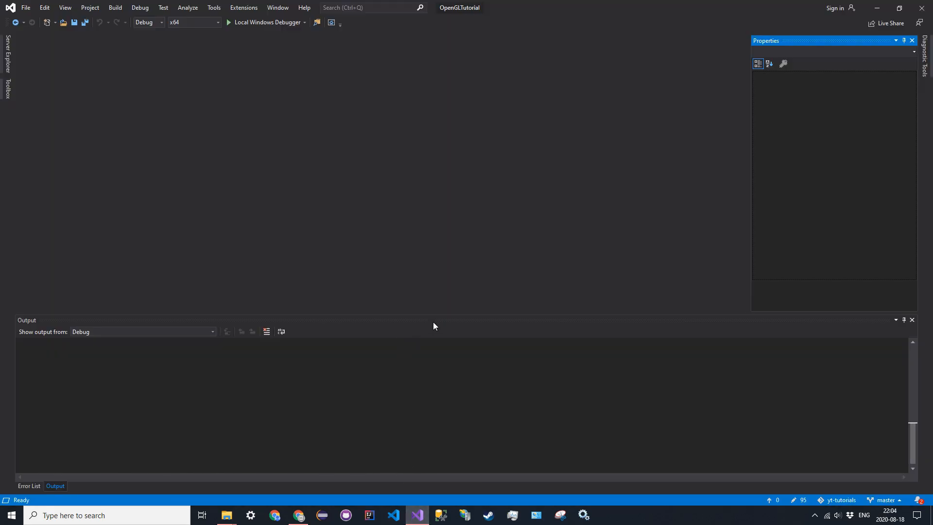
{"action": "mouse_move", "coordinate": [90, 6]}
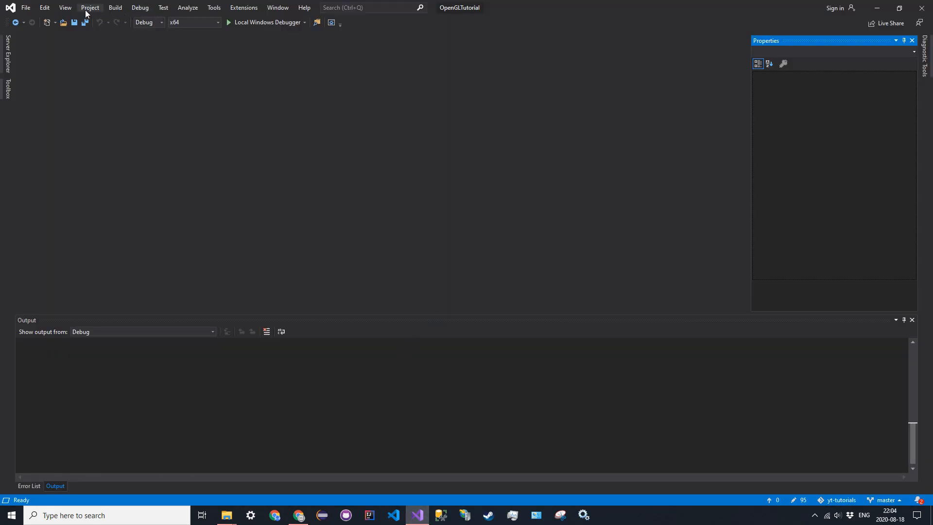
{"action": "left_click", "coordinate": [64, 6]}
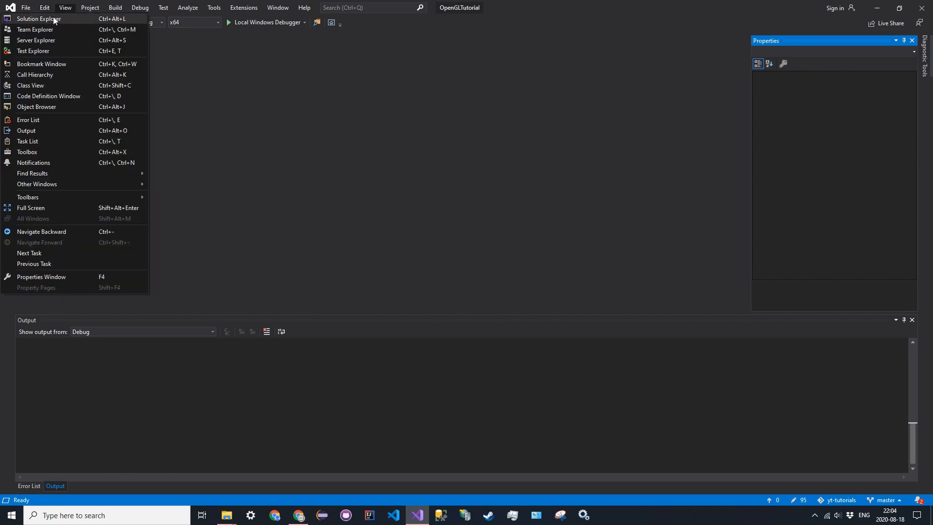
{"action": "left_click", "coordinate": [38, 18]}
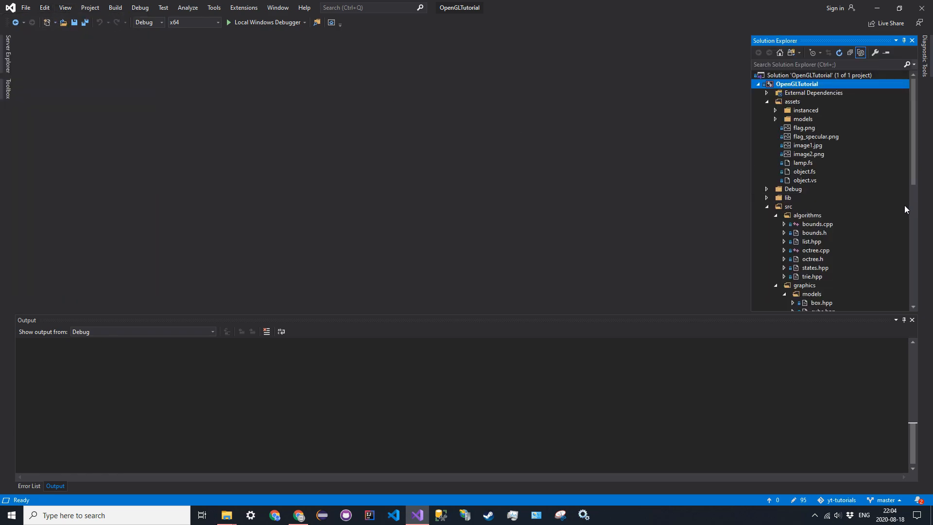
{"action": "mouse_move", "coordinate": [913, 210]}
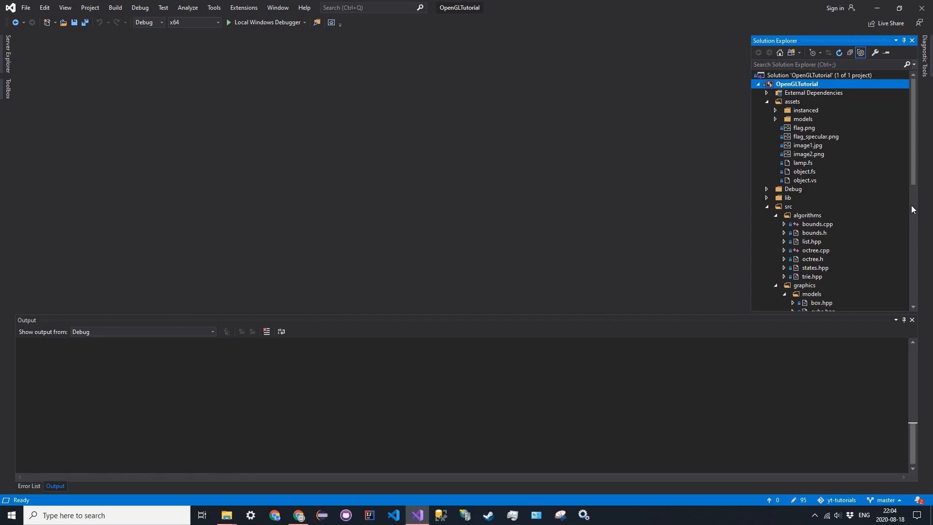
- Bring up the OpenGLTutorial project's Property Pages from its context menu
{"action": "right_click", "coordinate": [797, 84]}
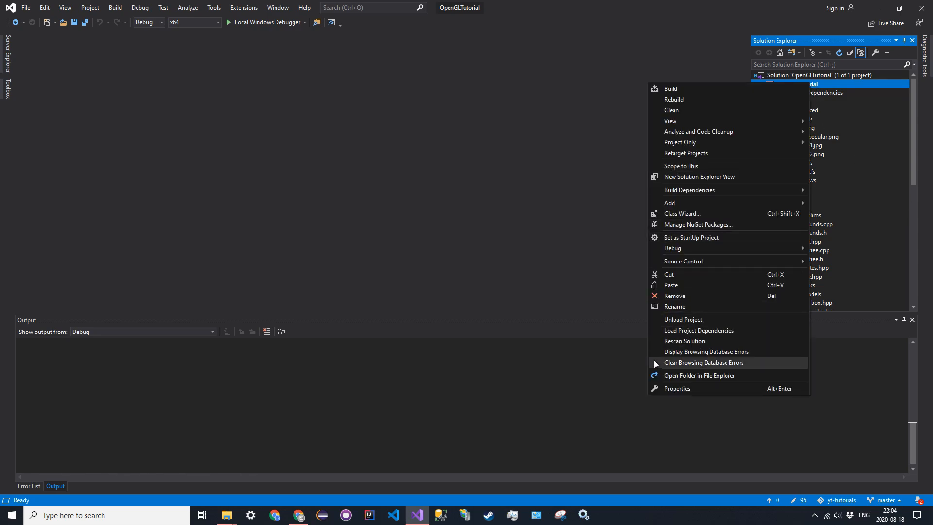
{"action": "left_click", "coordinate": [676, 389]}
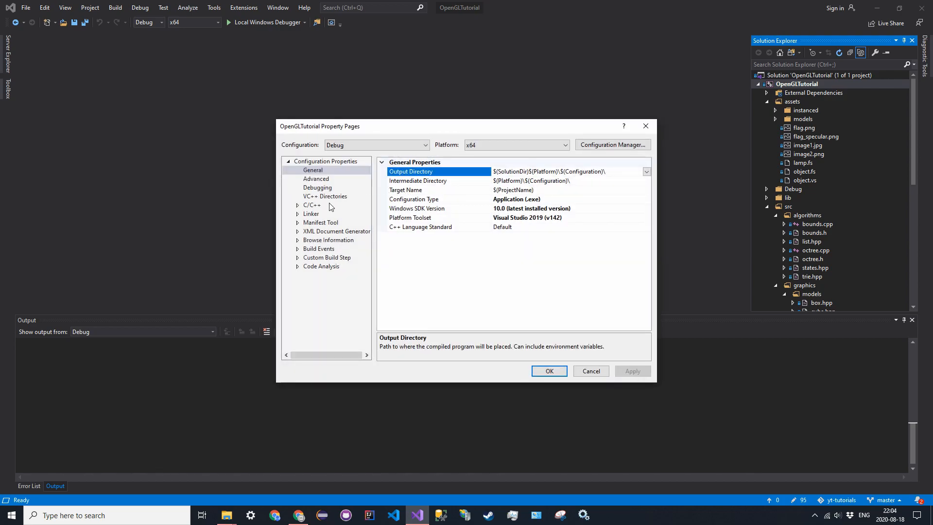
{"action": "mouse_move", "coordinate": [317, 519]}
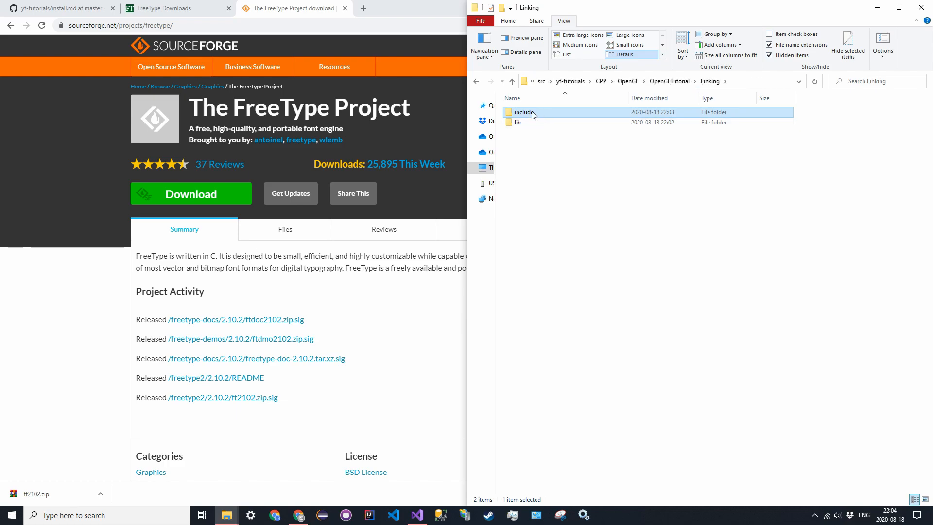
- Check the header folders inside Linking\include in Explorer, then return to the Property Pages
{"action": "double_click", "coordinate": [524, 112]}
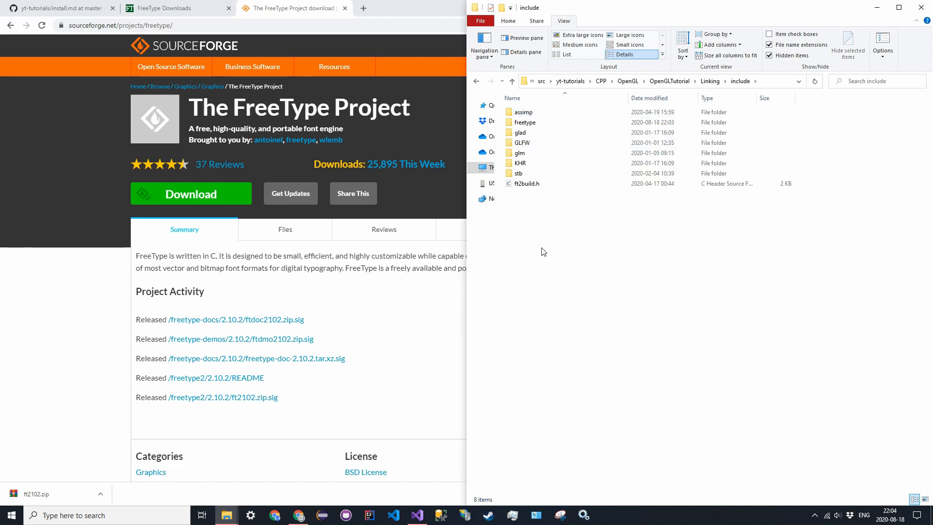
{"action": "key", "text": "ctrl+a"}
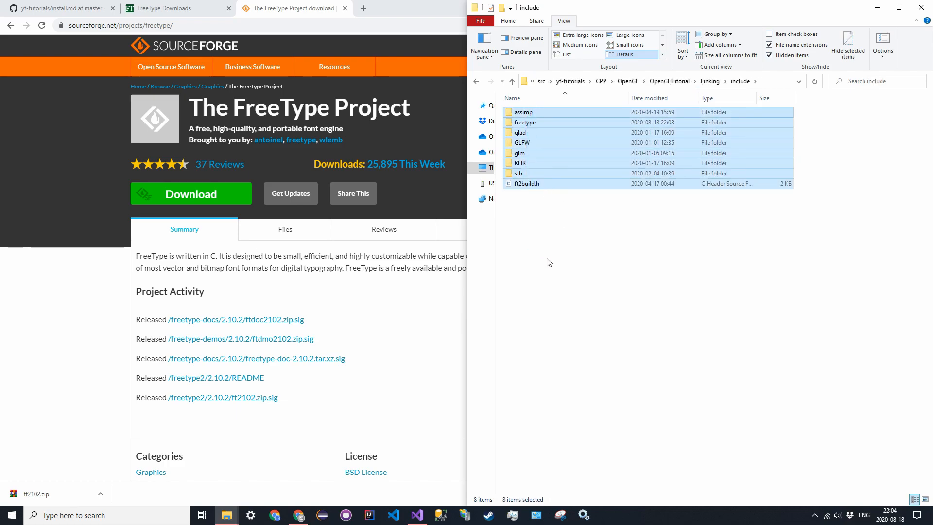
{"action": "left_click", "coordinate": [525, 287]}
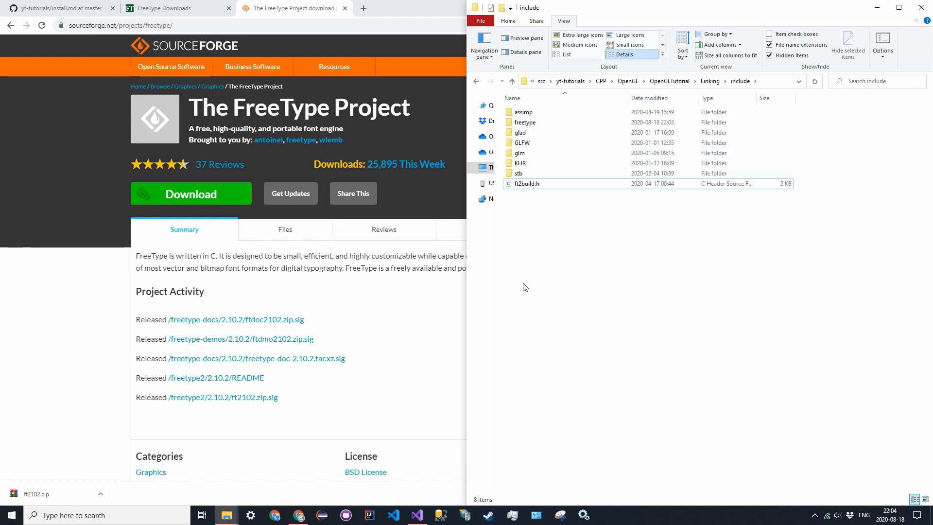
{"action": "left_click", "coordinate": [416, 515]}
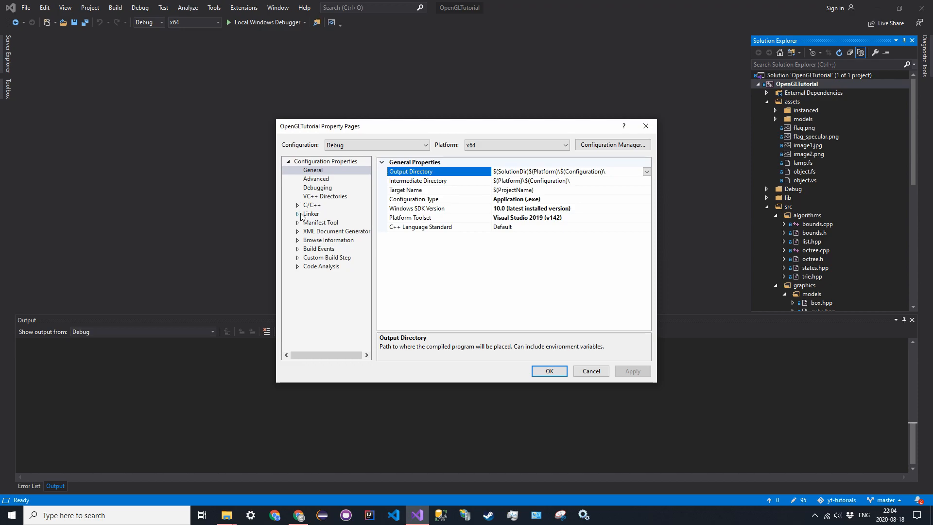
- In Linker > Input, start prepending freetype\freetype.lib to Additional Dependencies
{"action": "left_click", "coordinate": [318, 231]}
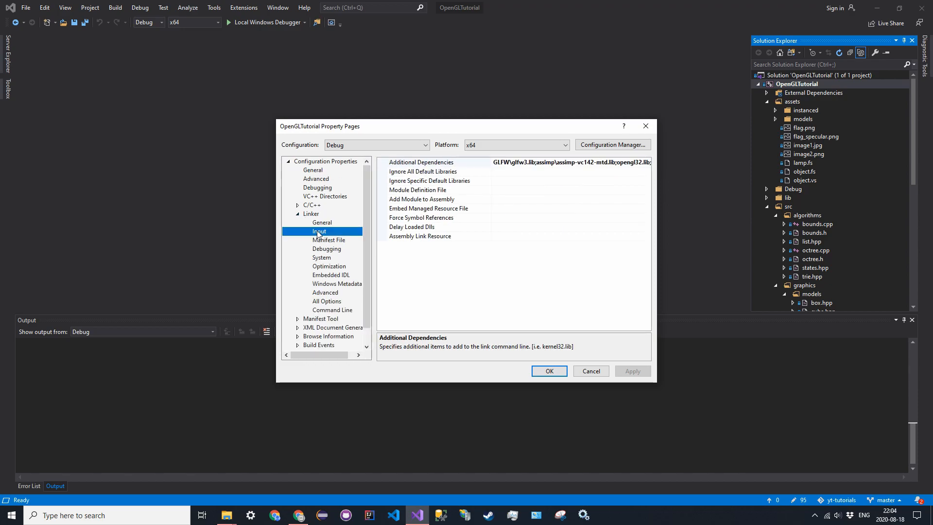
{"action": "left_click", "coordinate": [322, 222]}
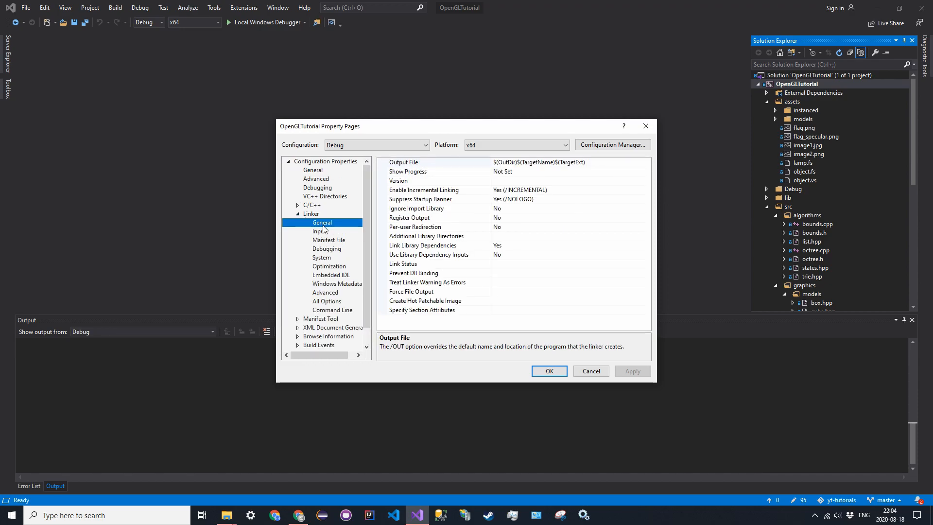
{"action": "left_click", "coordinate": [320, 231]}
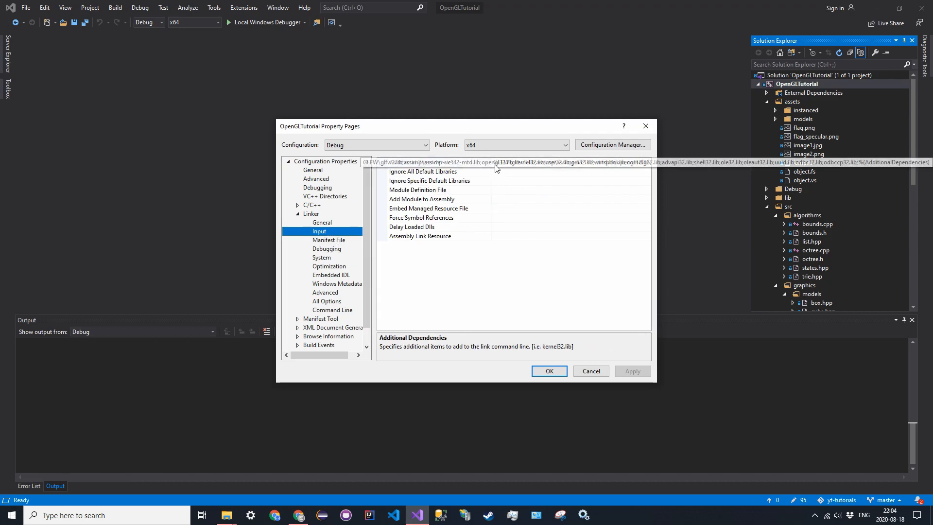
{"action": "left_click", "coordinate": [423, 163]}
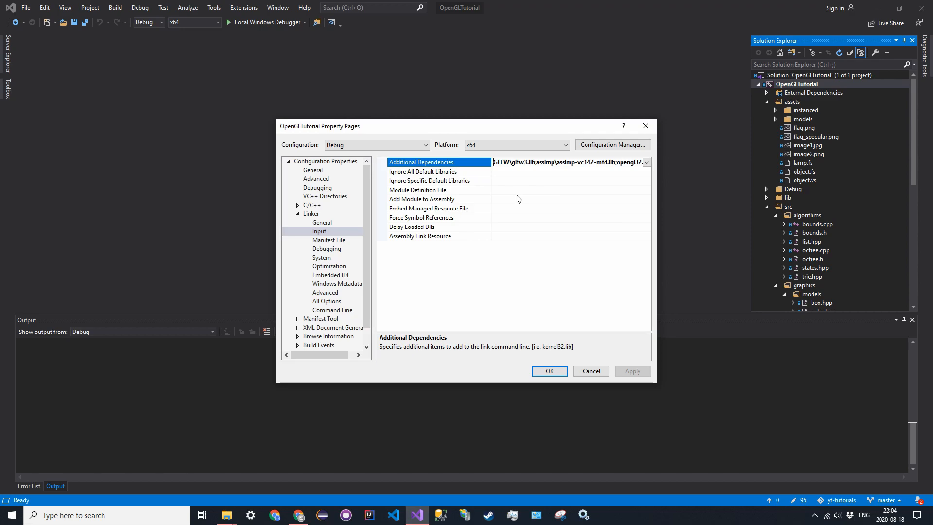
{"action": "type", "text": "freetype\\freetype.lib;"}
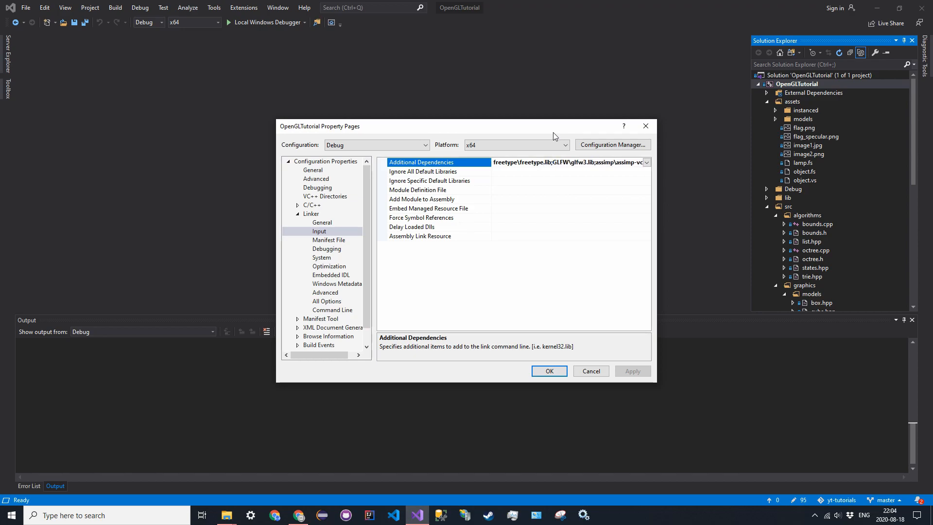
- Verify lib\freetype holds freetype.lib in Explorer, then return to the Property Pages
{"action": "left_click", "coordinate": [226, 515]}
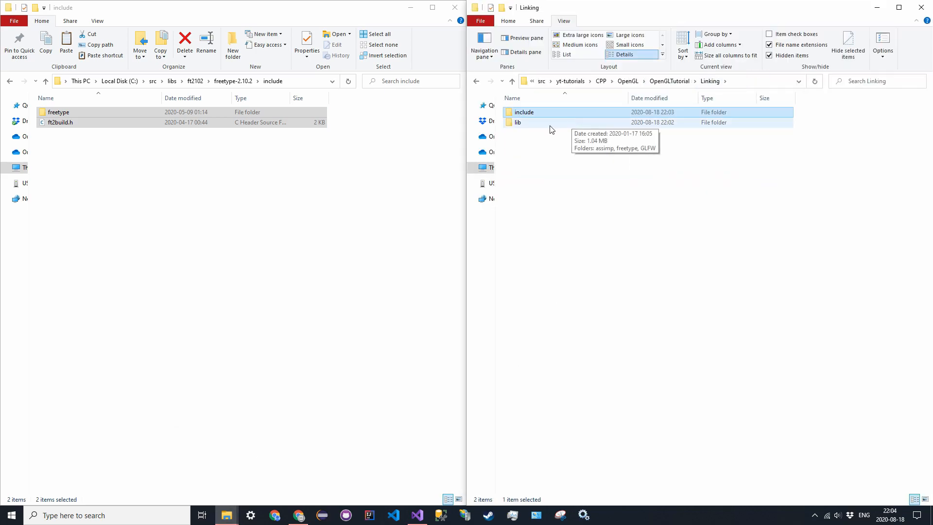
{"action": "double_click", "coordinate": [518, 123]}
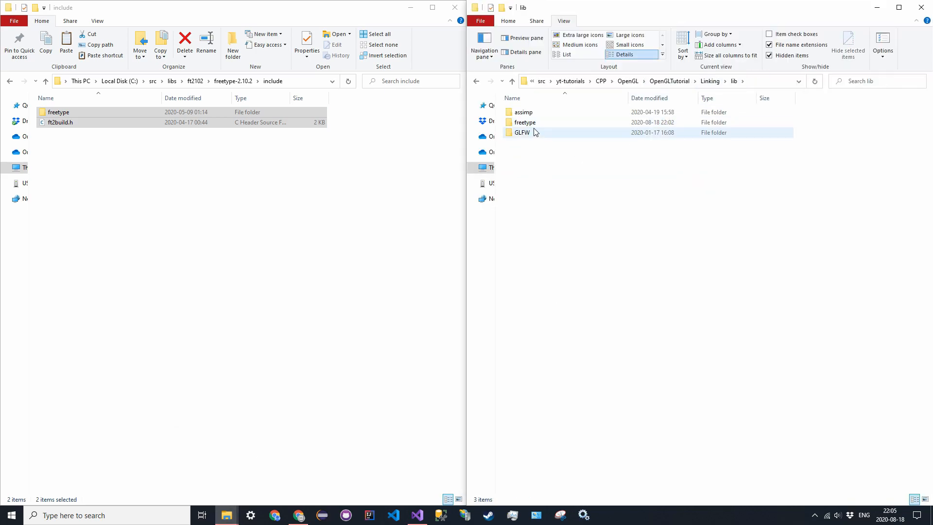
{"action": "double_click", "coordinate": [525, 122]}
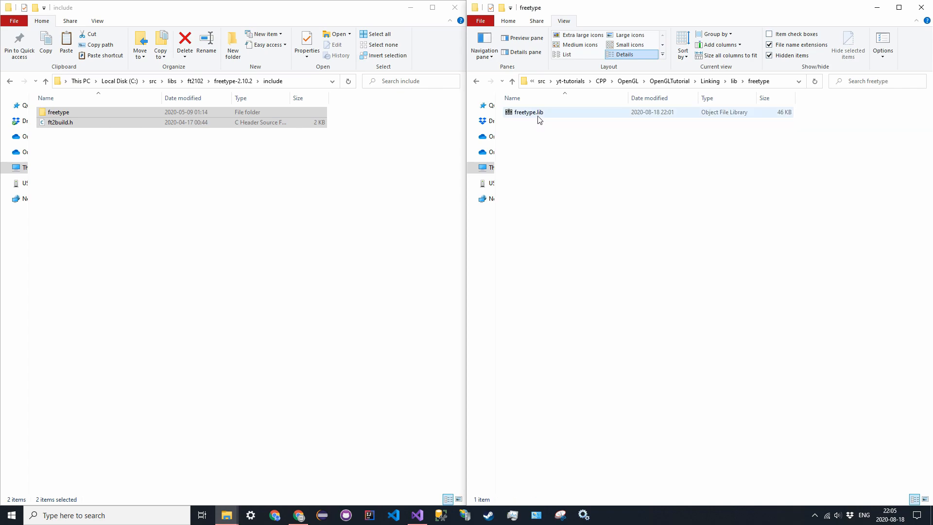
{"action": "left_click", "coordinate": [586, 149]}
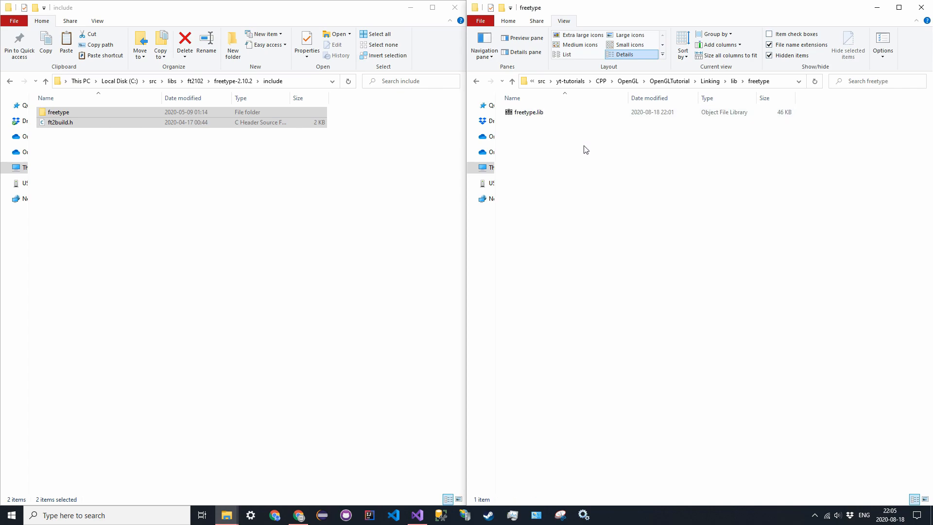
{"action": "mouse_move", "coordinate": [735, 80]}
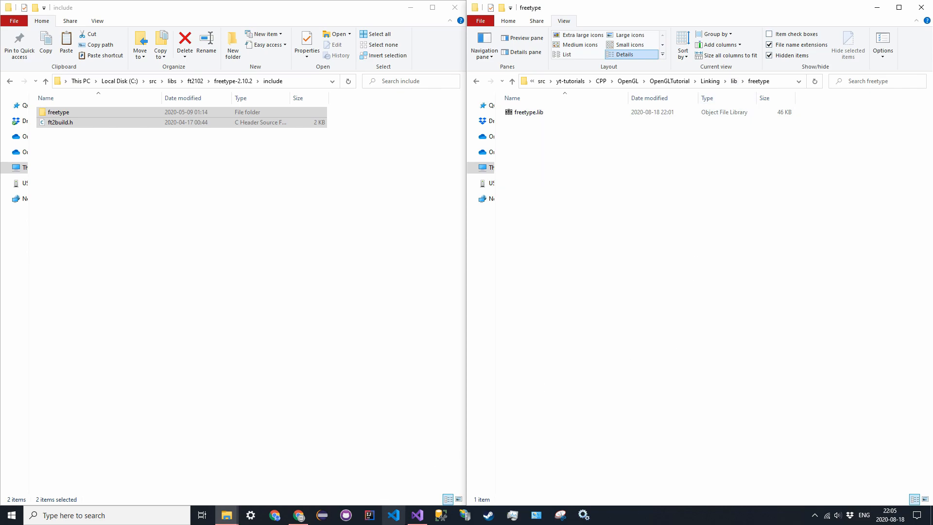
{"action": "left_click", "coordinate": [416, 515]}
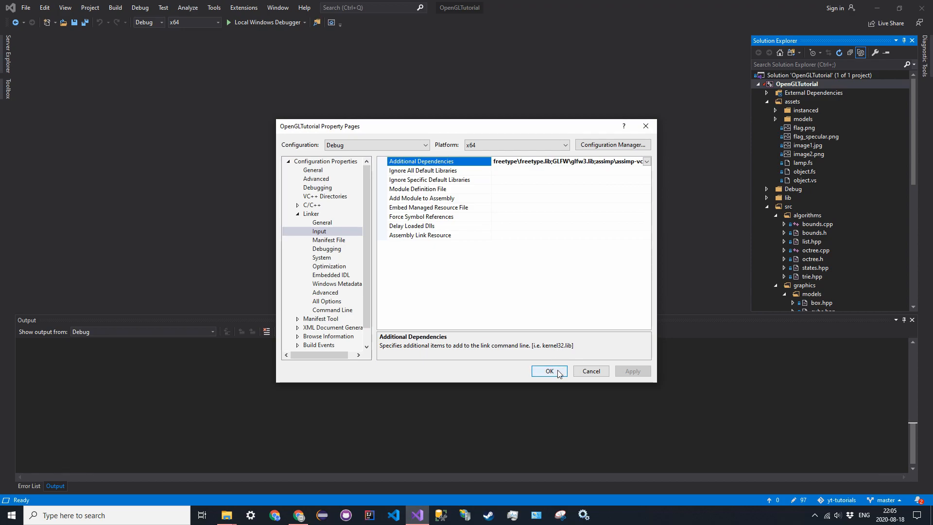
- Apply the linker change, add #include <ft2build.h> after scene.h in main.cpp, and build successfully
{"action": "left_click", "coordinate": [548, 371]}
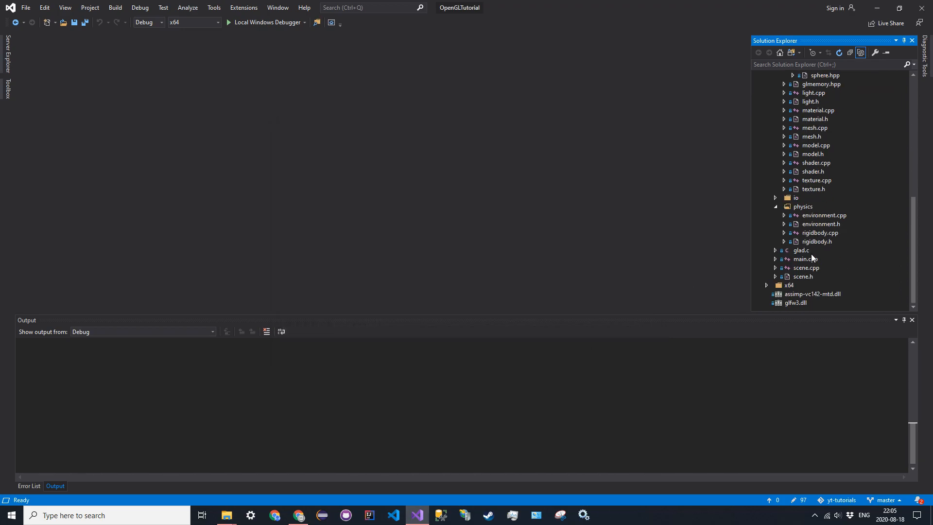
{"action": "double_click", "coordinate": [806, 259]}
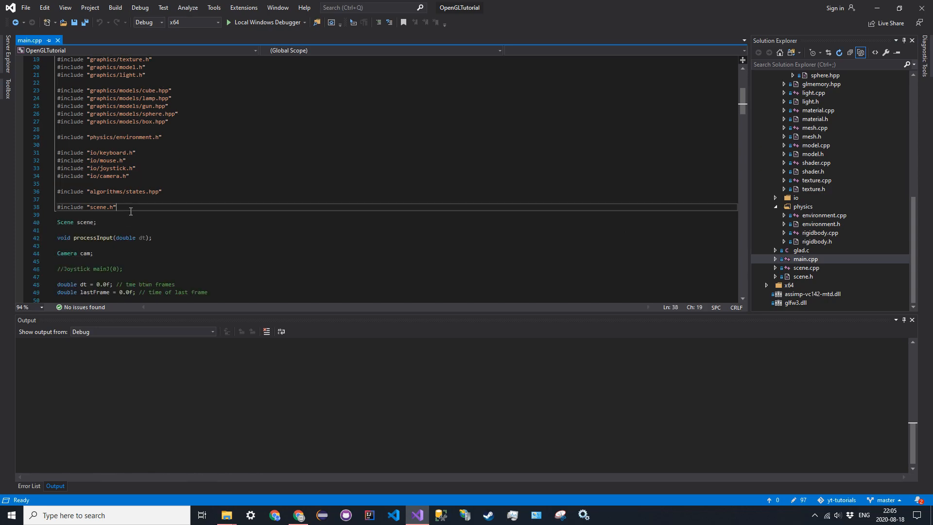
{"action": "type", "text": "#om"}
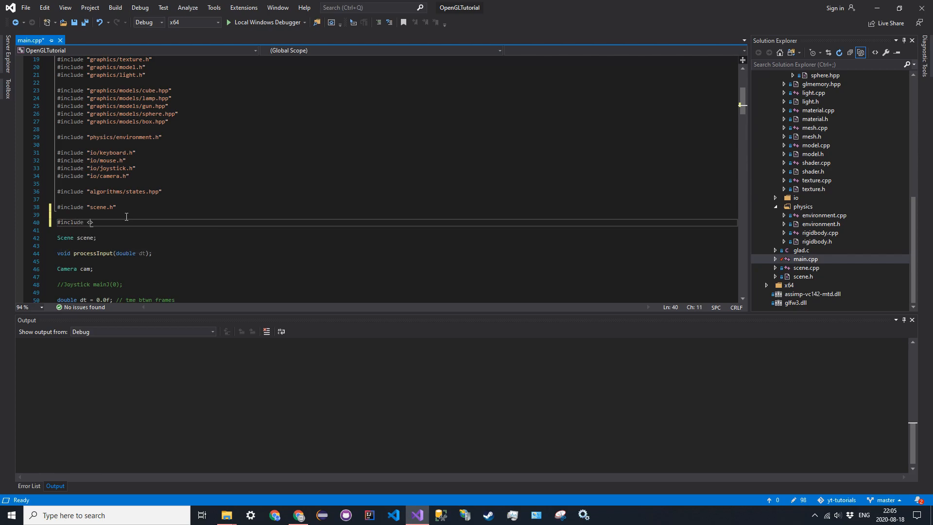
{"action": "type", "text": "ft2build.h"}
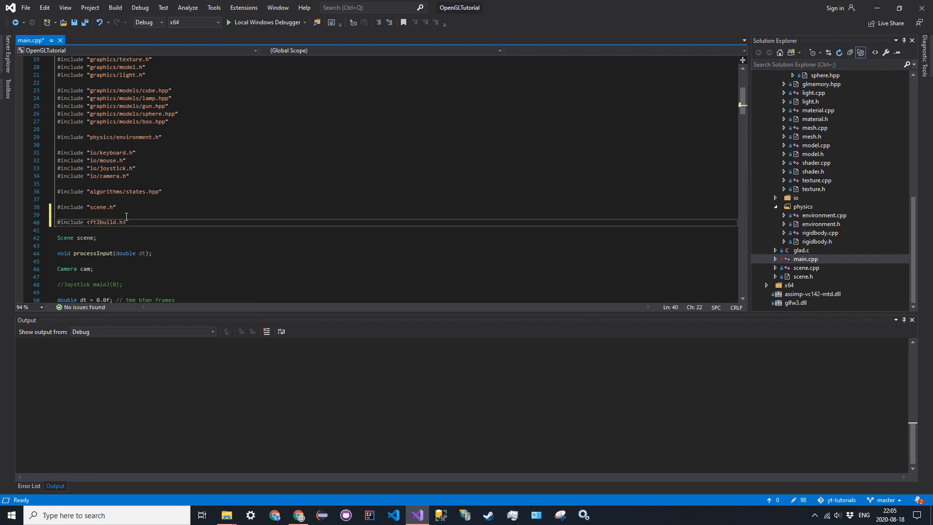
{"action": "key", "text": "ctrl+s"}
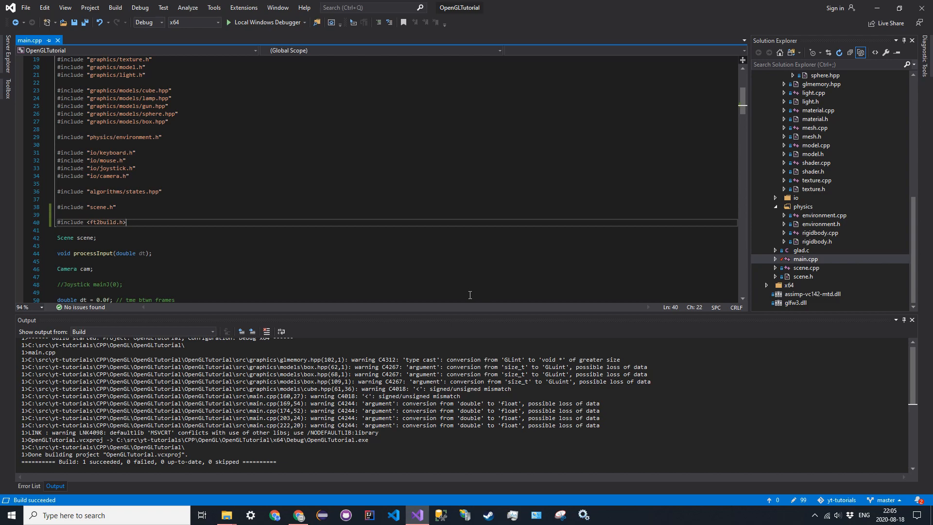
{"action": "mouse_move", "coordinate": [332, 205]}
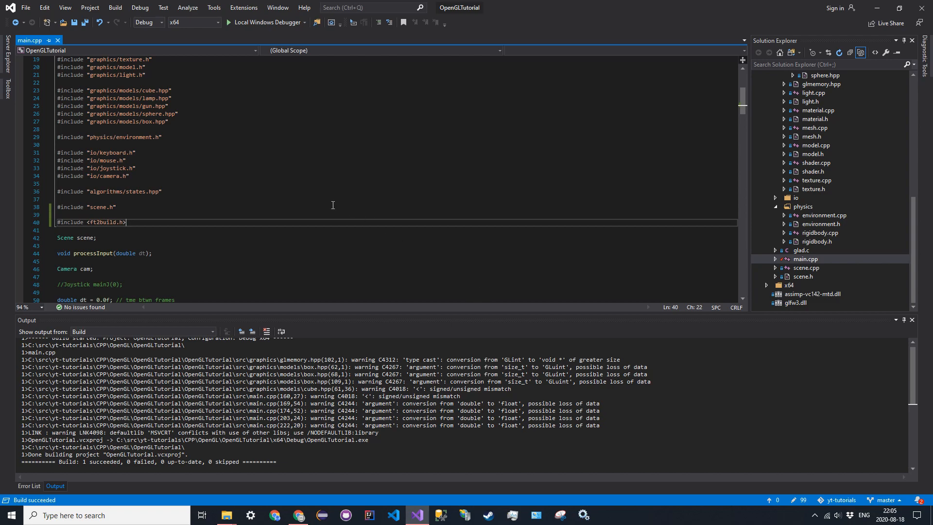
{"action": "scroll", "scroll_direction": "up", "scroll_amount": 3}
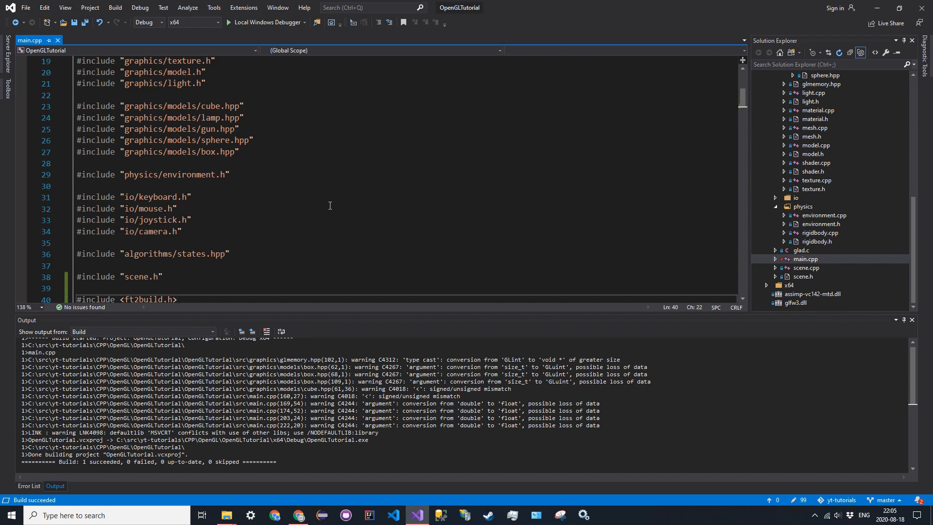
{"action": "mouse_move", "coordinate": [857, 200]}
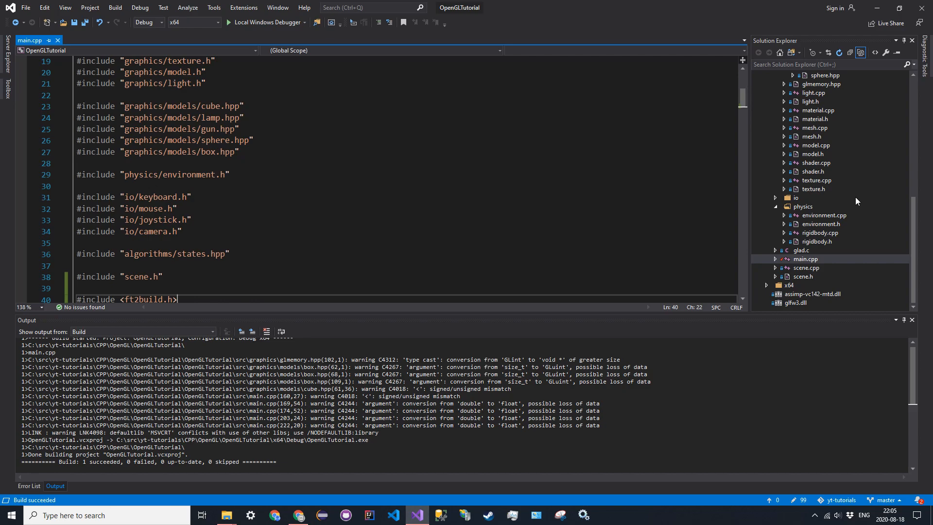
{"action": "mouse_move", "coordinate": [484, 152]}
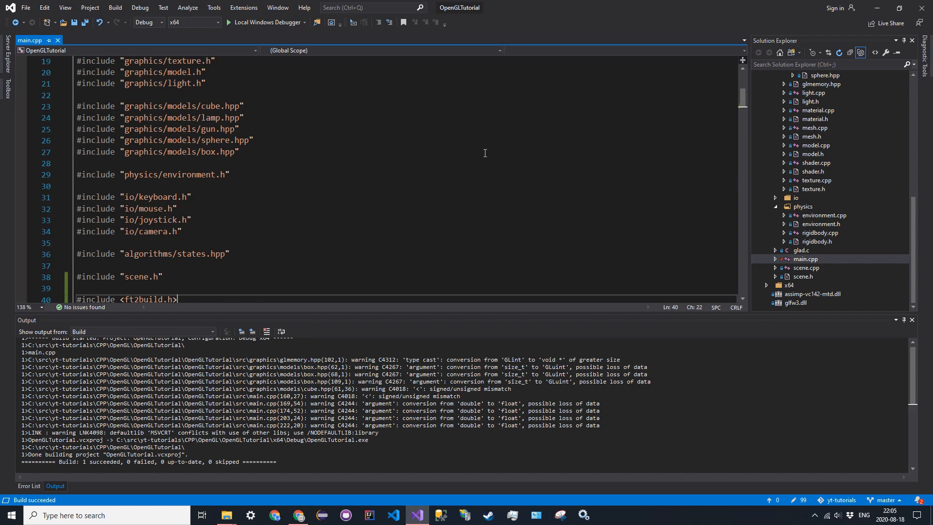
{"action": "mouse_move", "coordinate": [353, 495]}
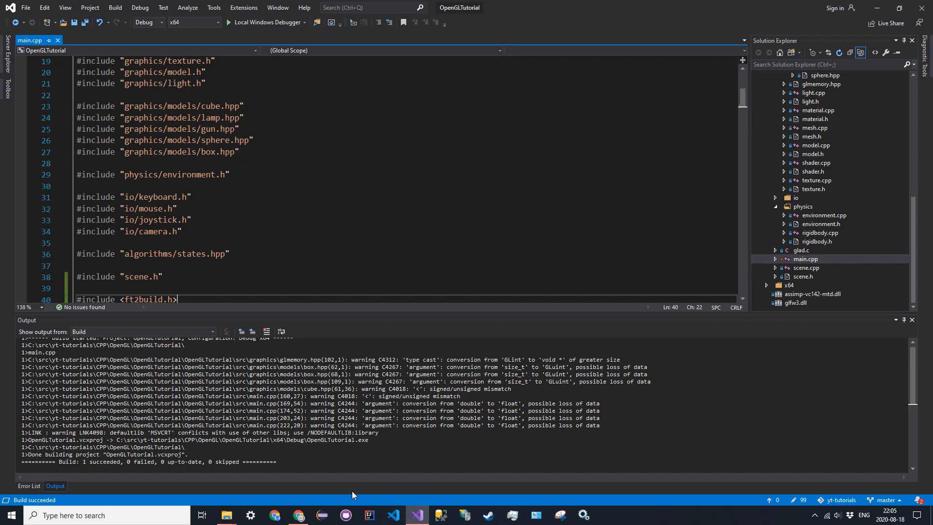
- Show the FreeType (Text Rendering Library) section of install.md on GitHub
{"action": "left_click", "coordinate": [298, 515]}
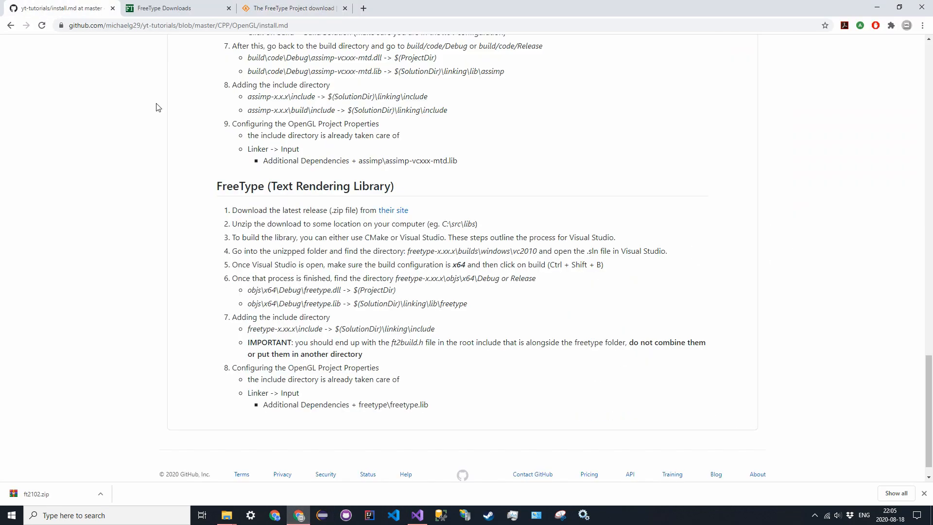
{"action": "mouse_move", "coordinate": [218, 186]}
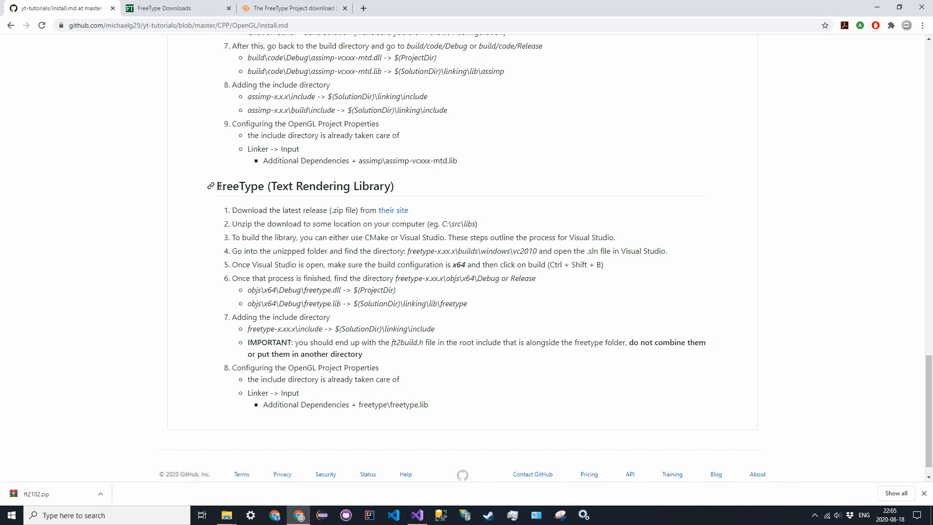
{"action": "mouse_move", "coordinate": [479, 276]}
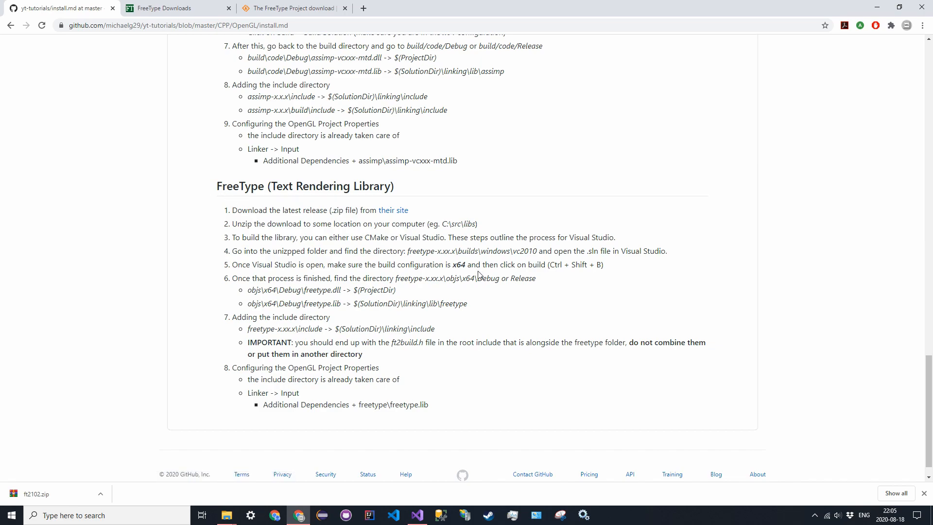